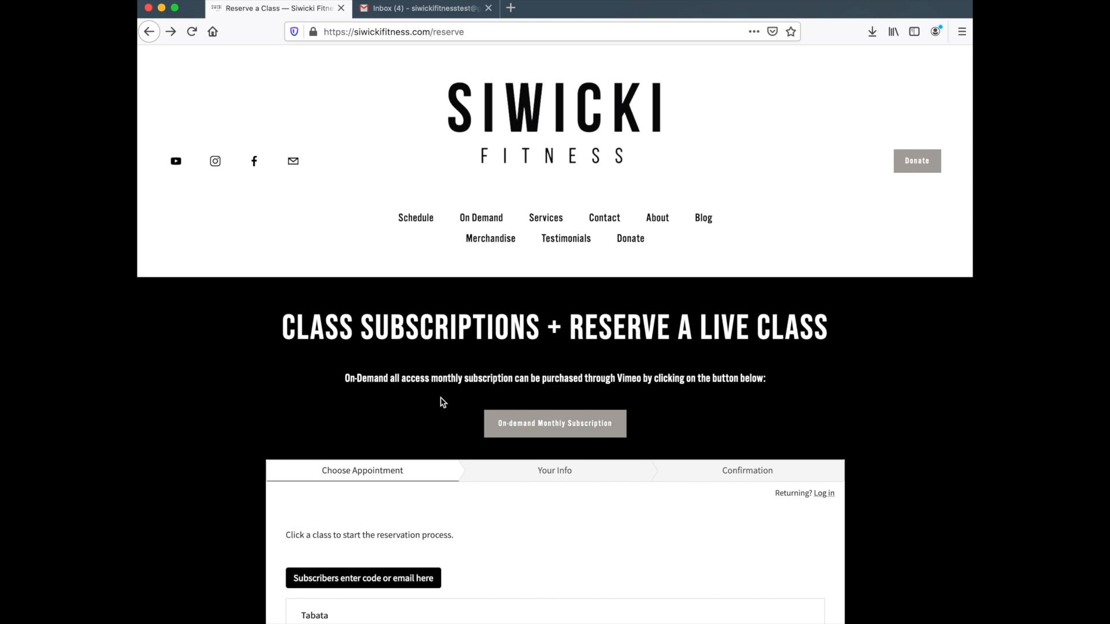
mouse_move(439, 404)
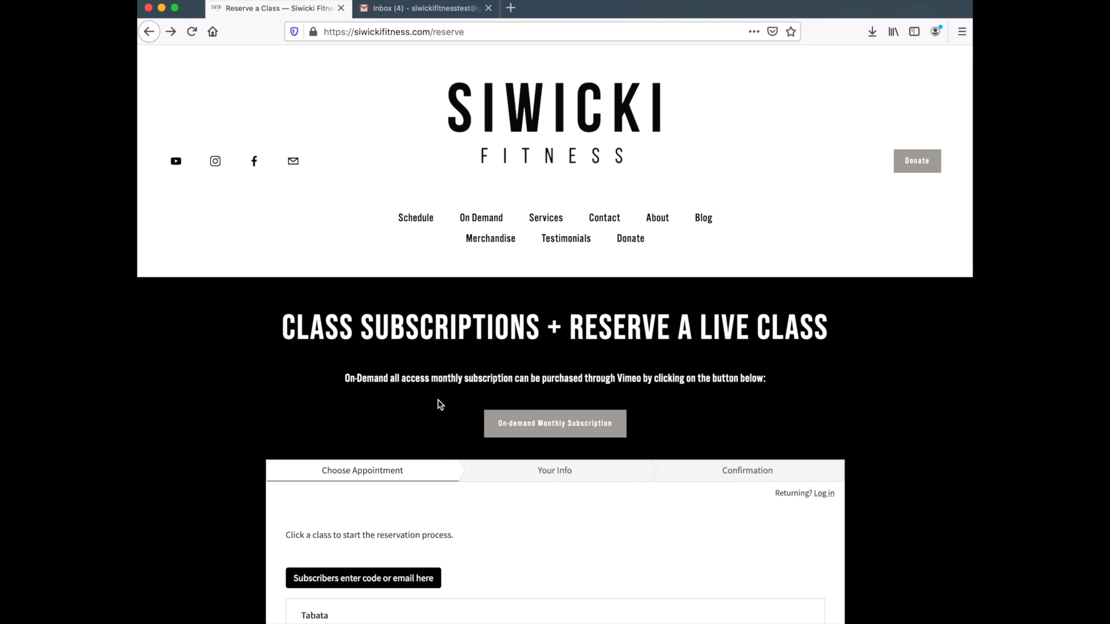
Browse the class options and choose the Unlimited Live Class Access subscription.
scroll("down", 3)
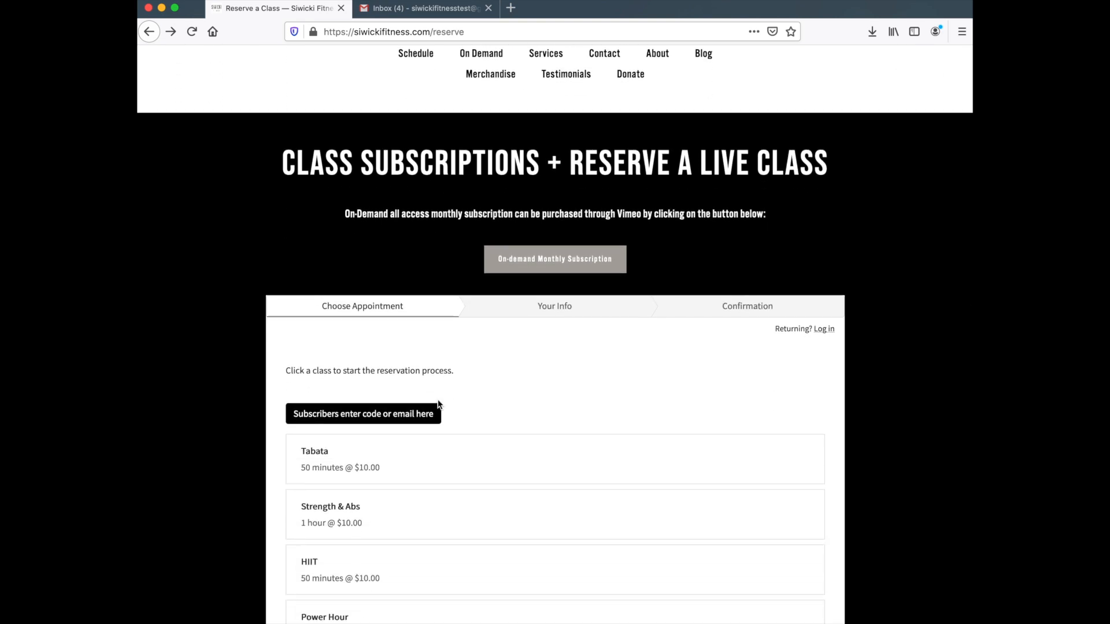
scroll("down", 3)
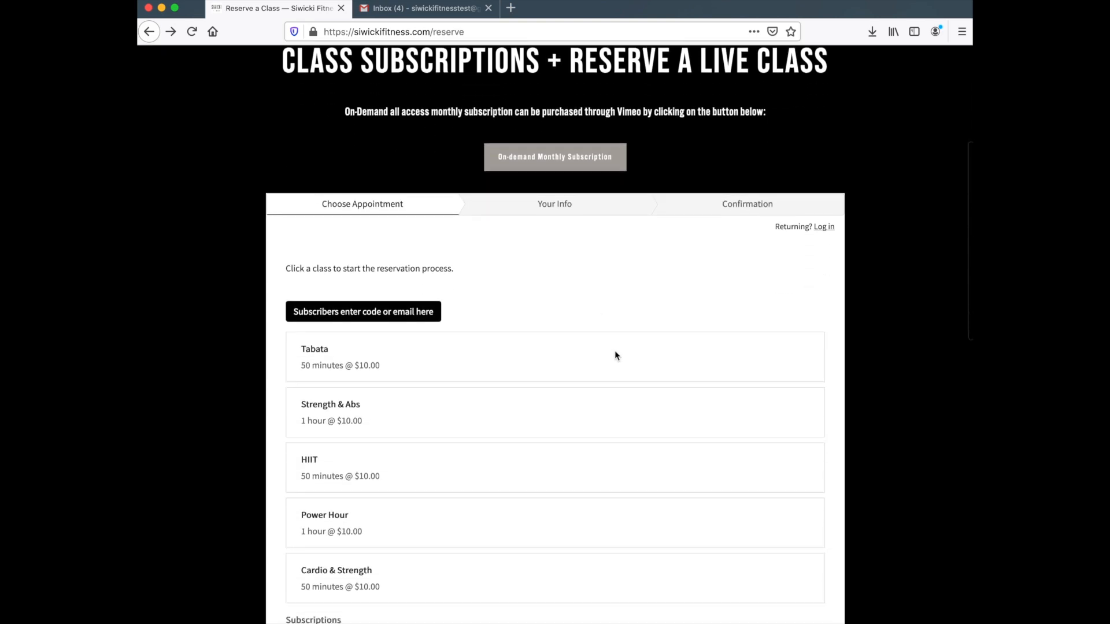
scroll("down", 3)
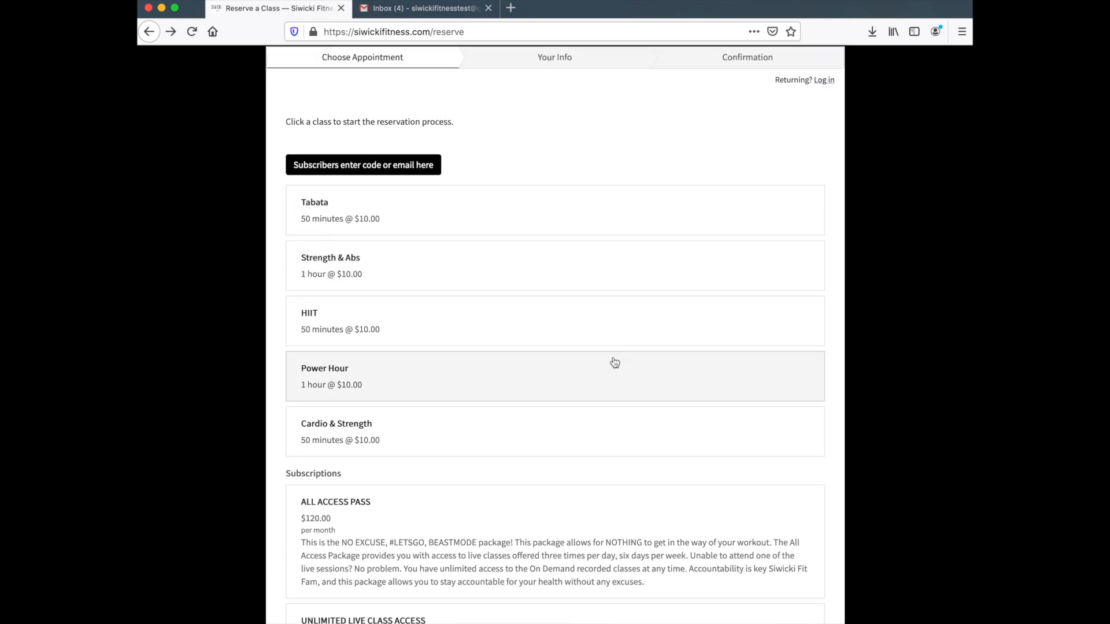
mouse_move(421, 290)
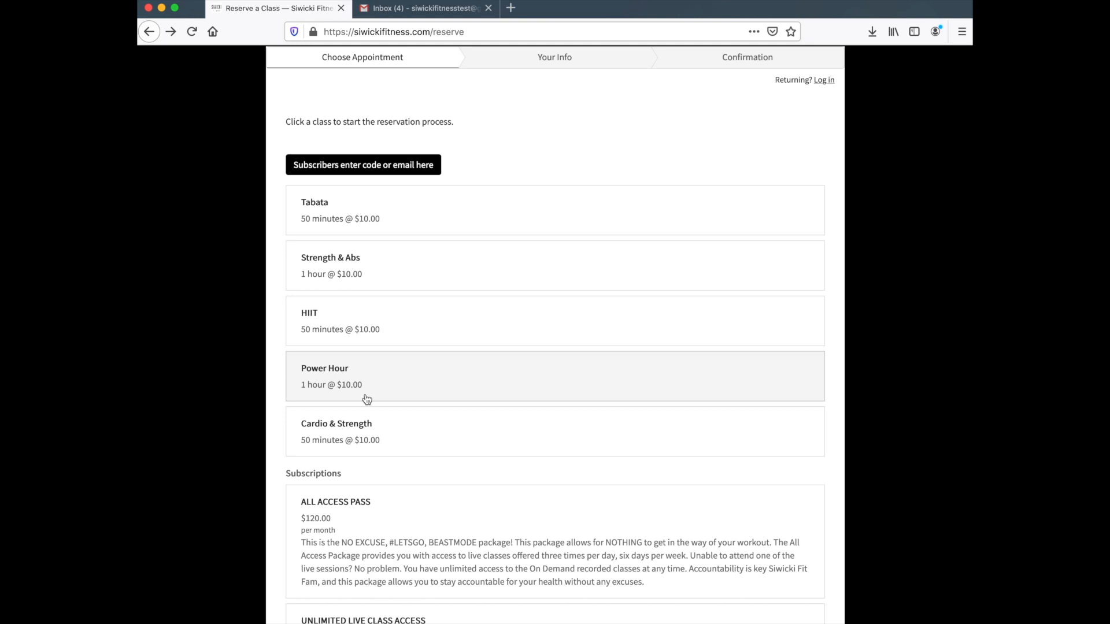
scroll("down", 3)
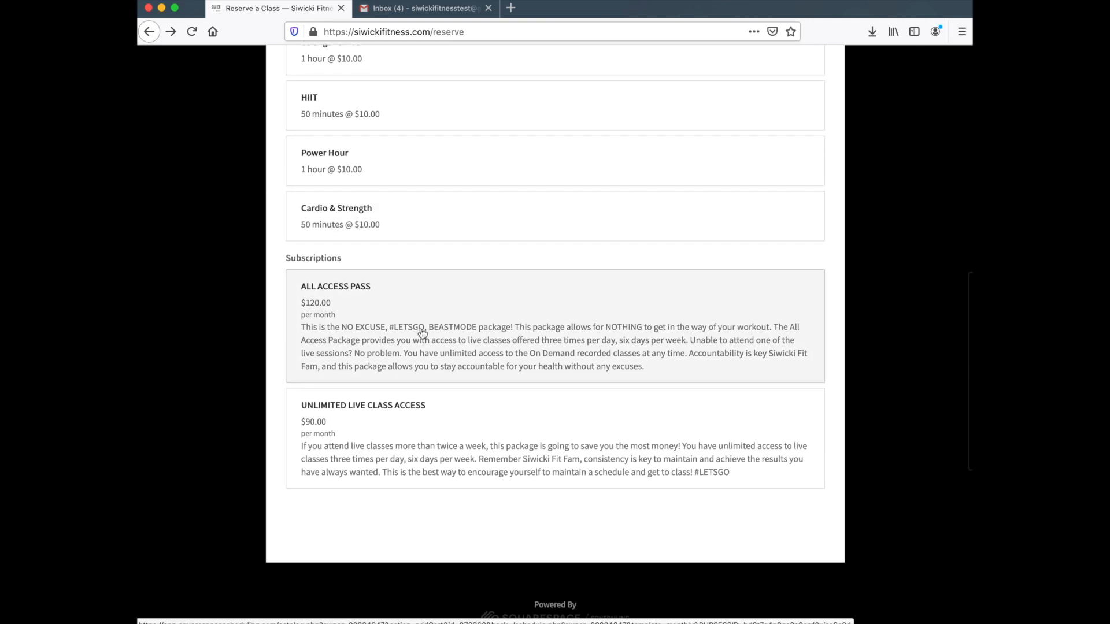
mouse_move(452, 353)
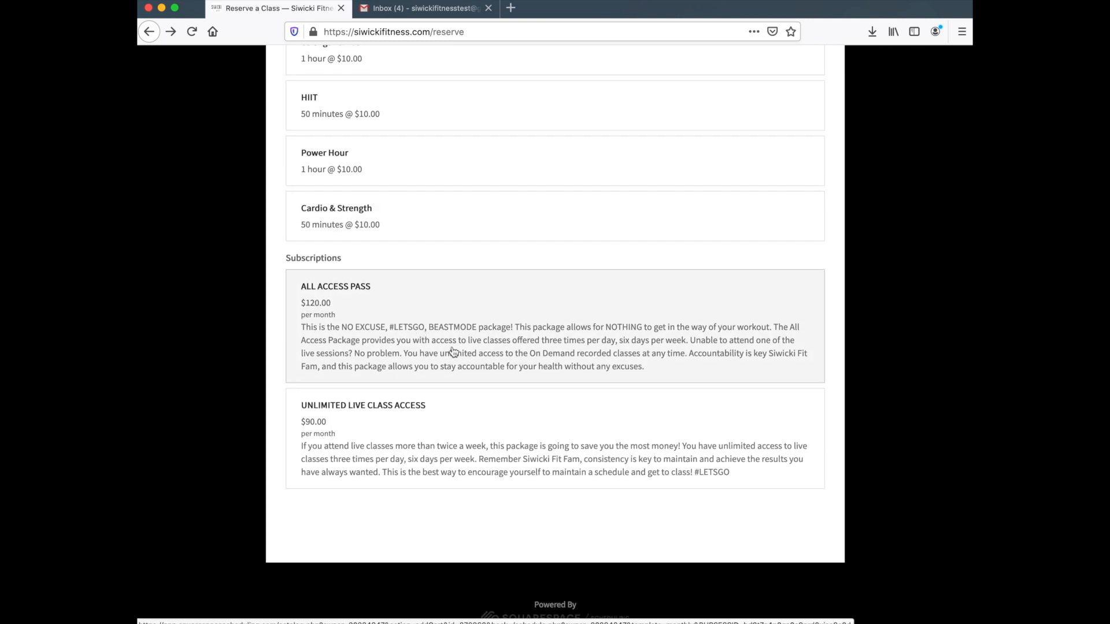
mouse_move(433, 413)
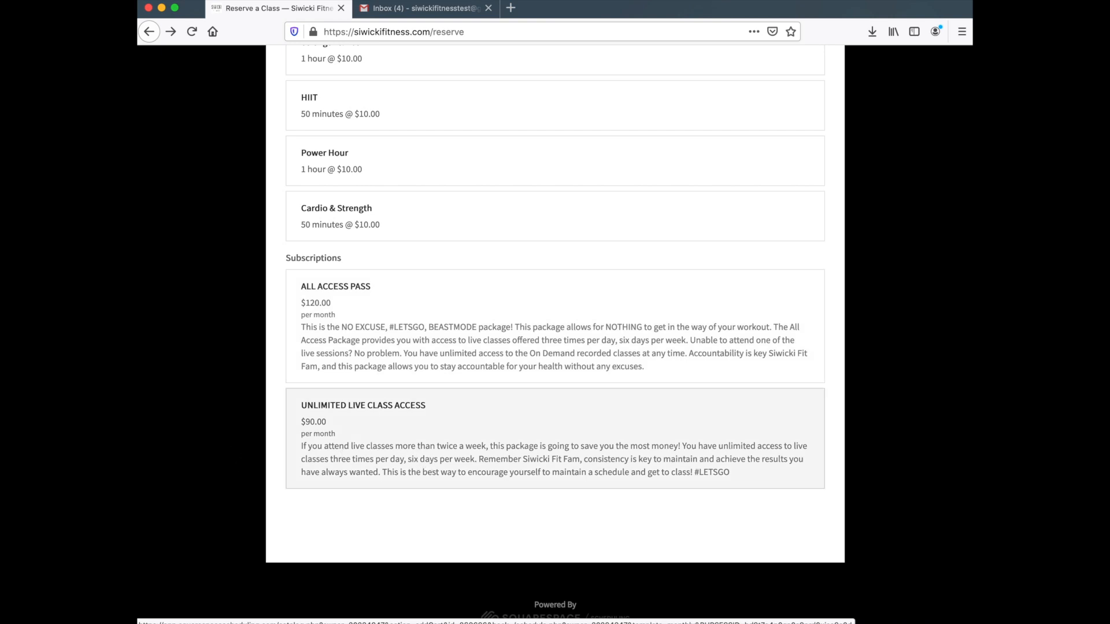
mouse_move(431, 451)
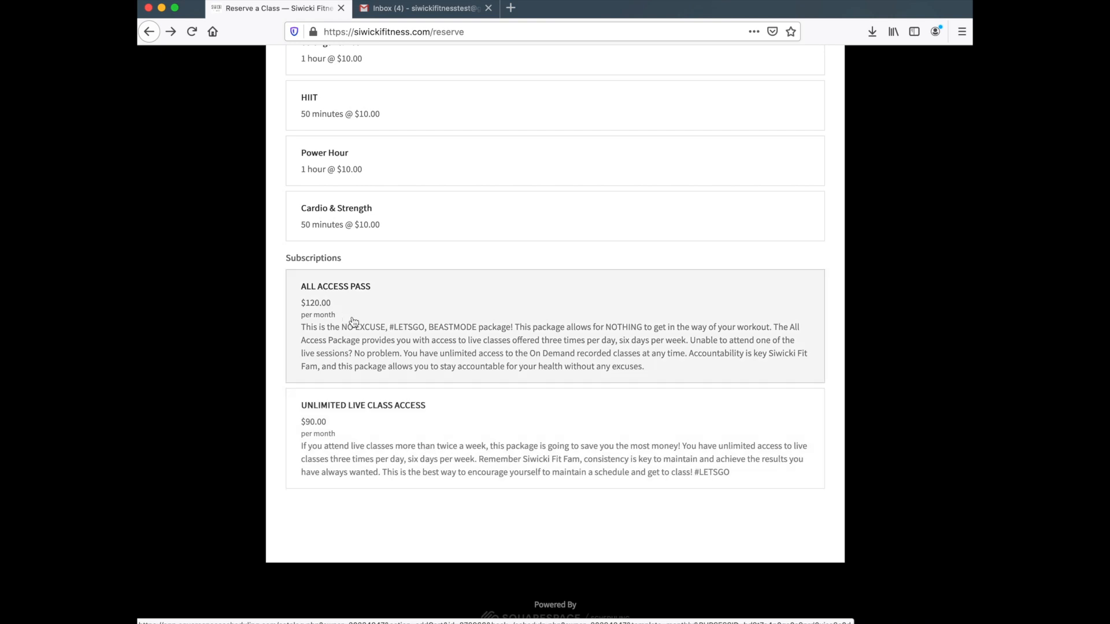
mouse_move(334, 326)
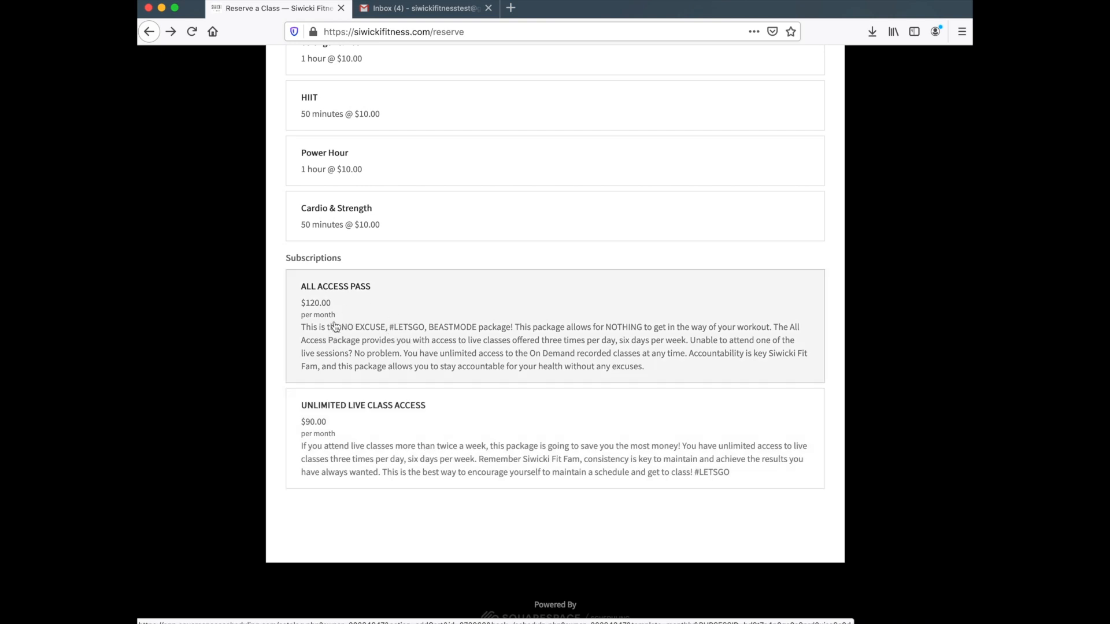
scroll("up", 3)
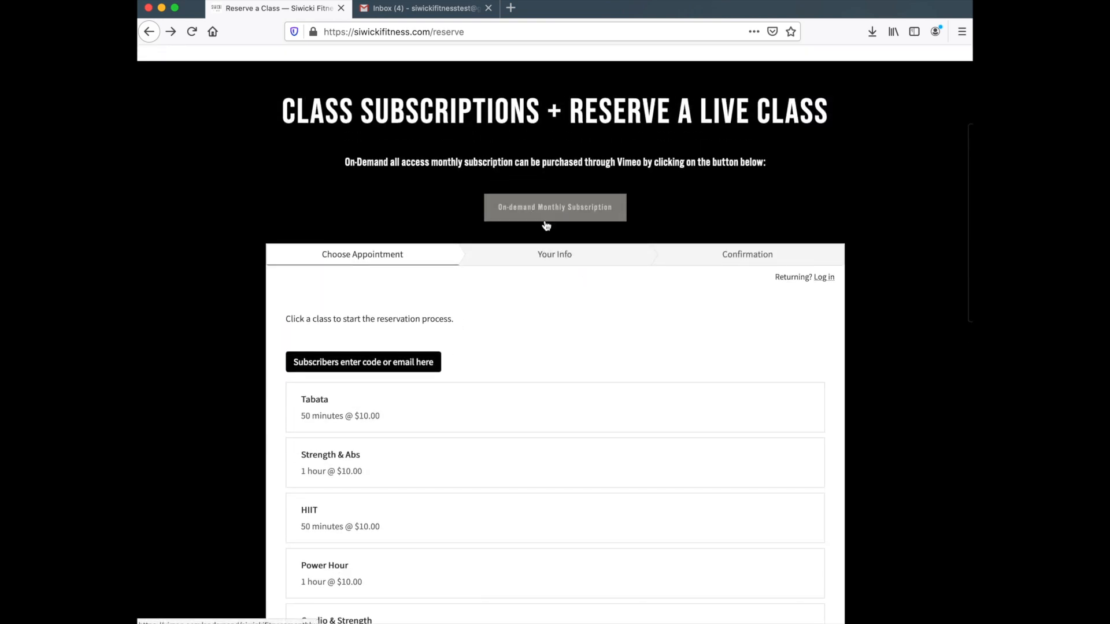
mouse_move(548, 235)
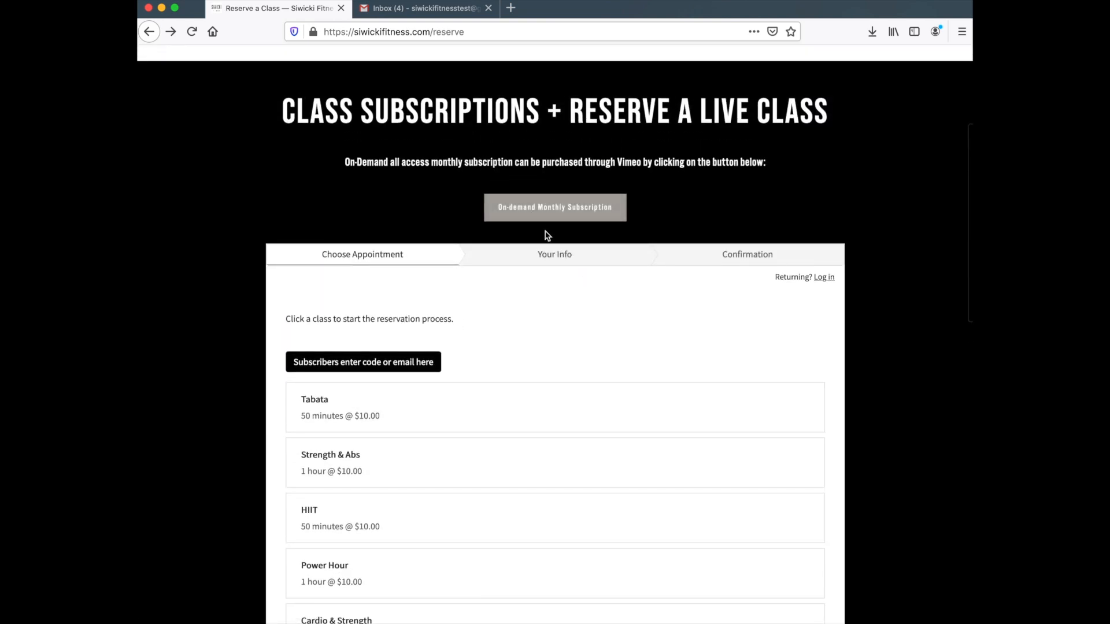
scroll("down", 3)
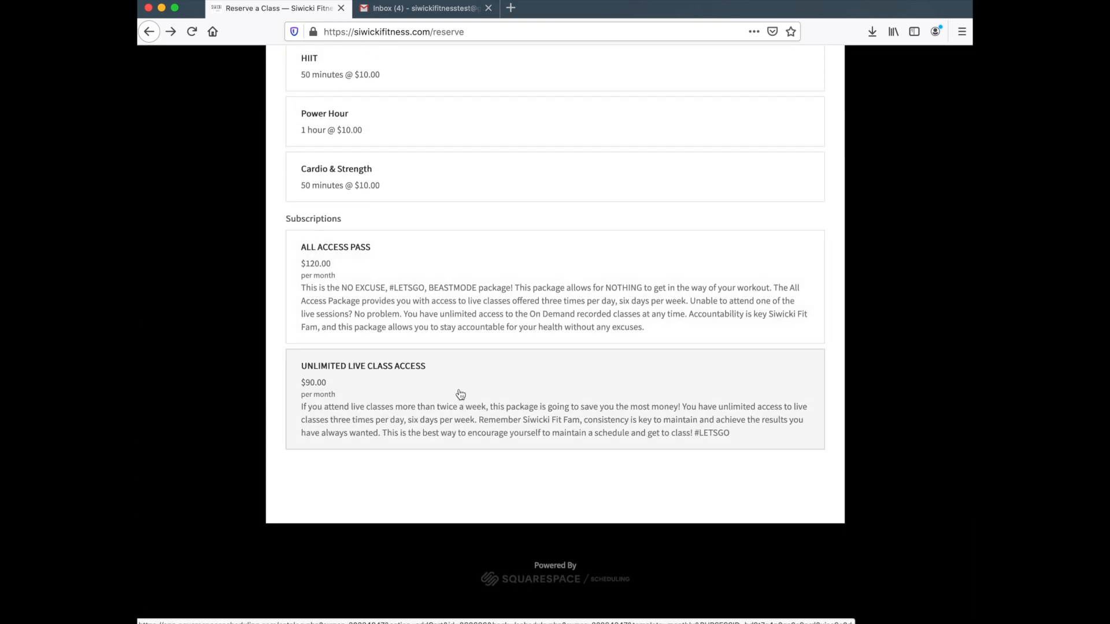
left_click(461, 394)
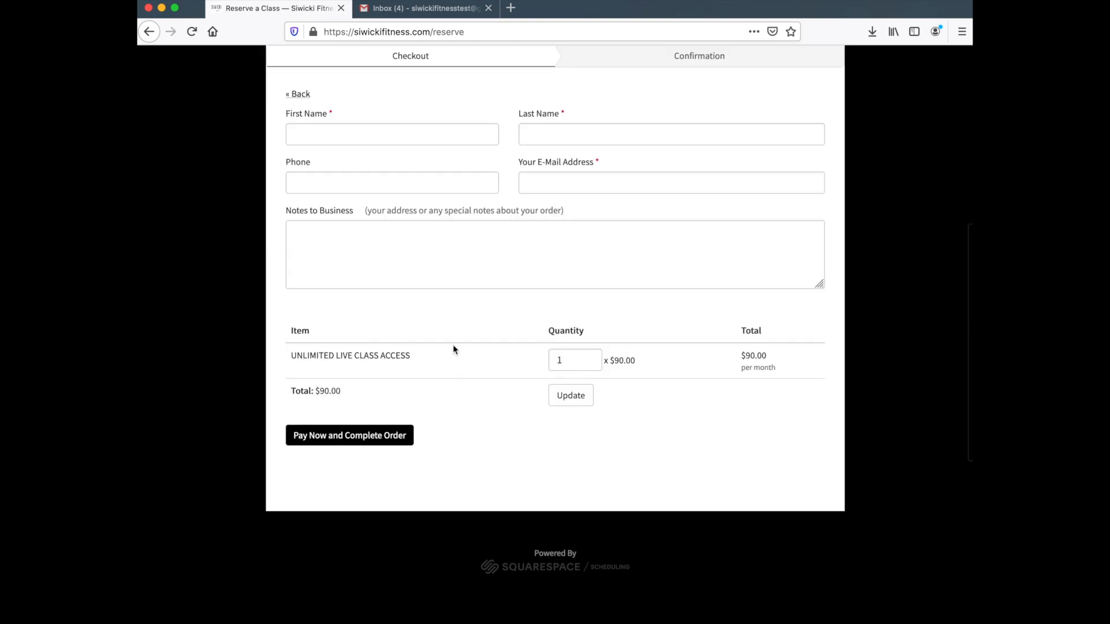
Enter first name 'test', last name '123', and accept the suggested siwickifitness email address.
scroll("up", 3)
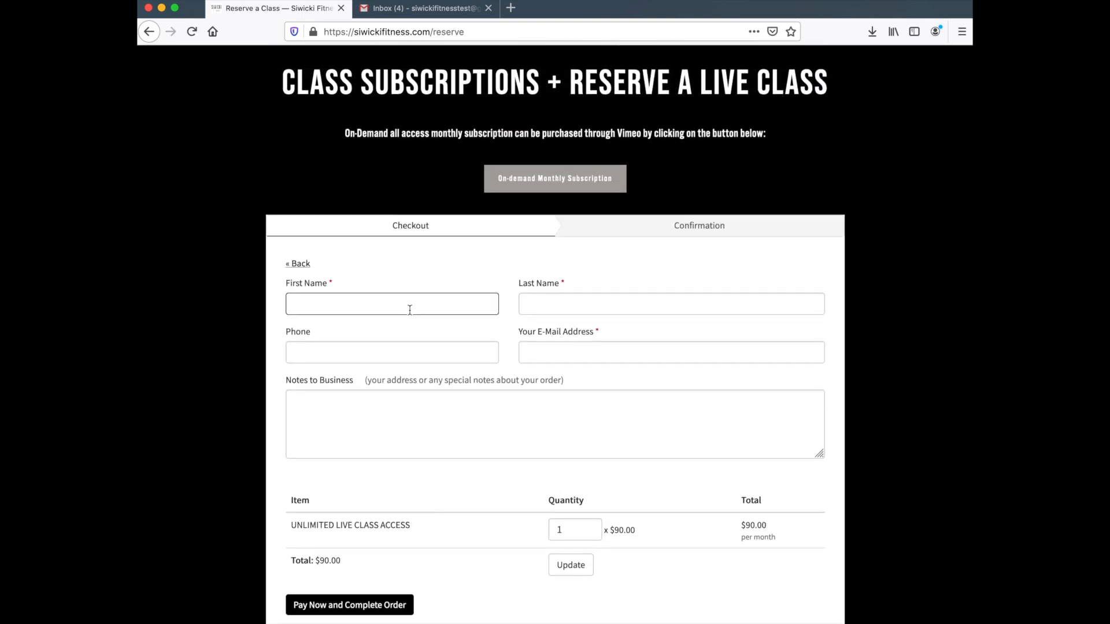
type("test")
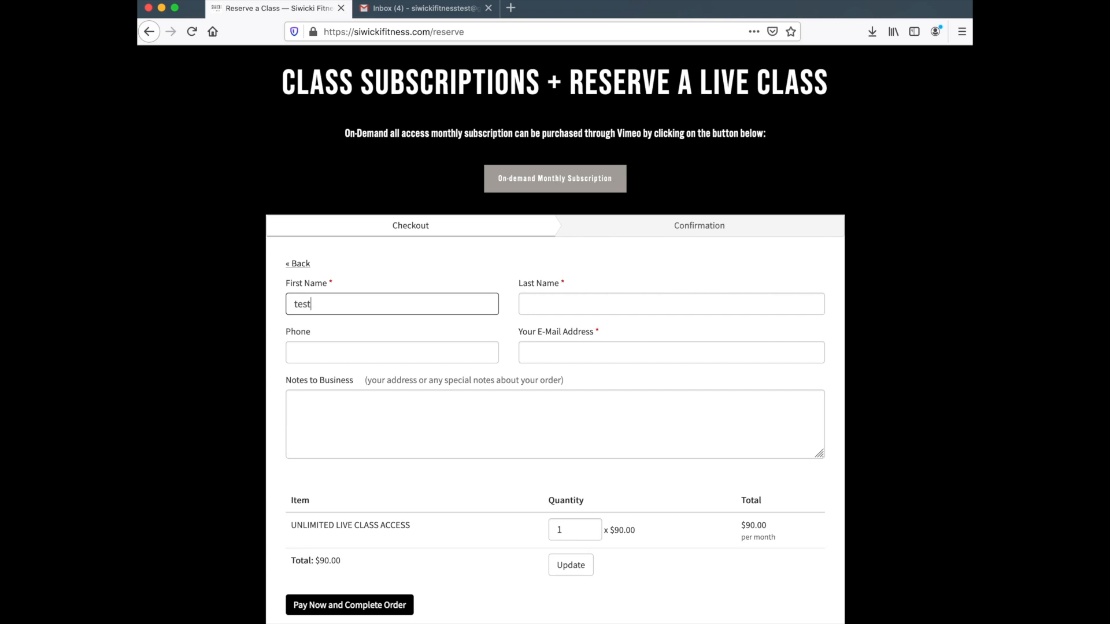
type("123")
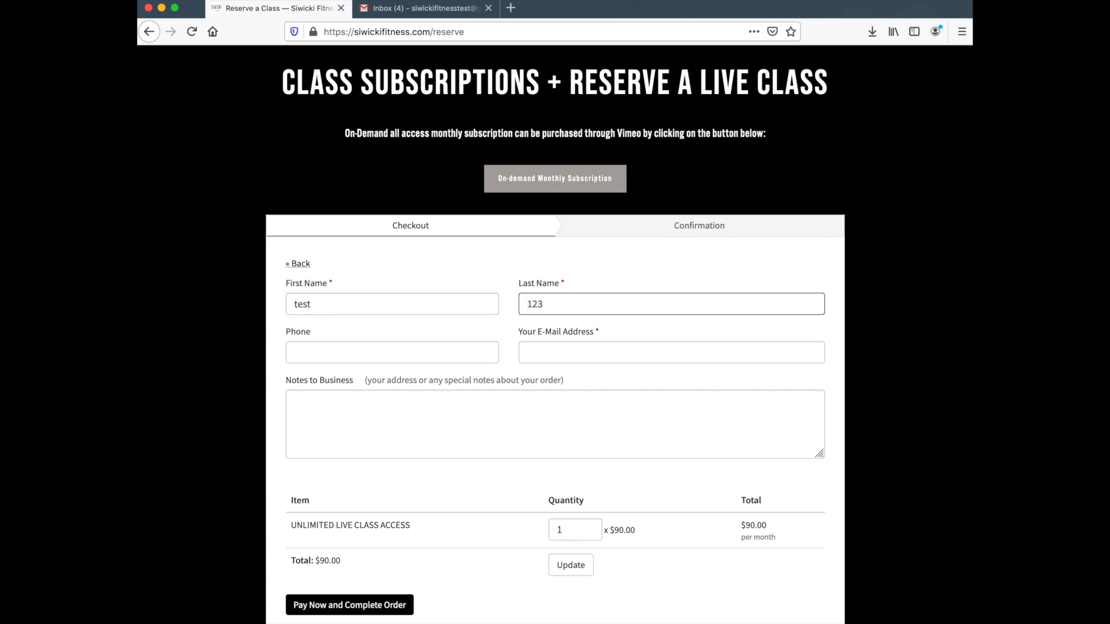
left_click(671, 352)
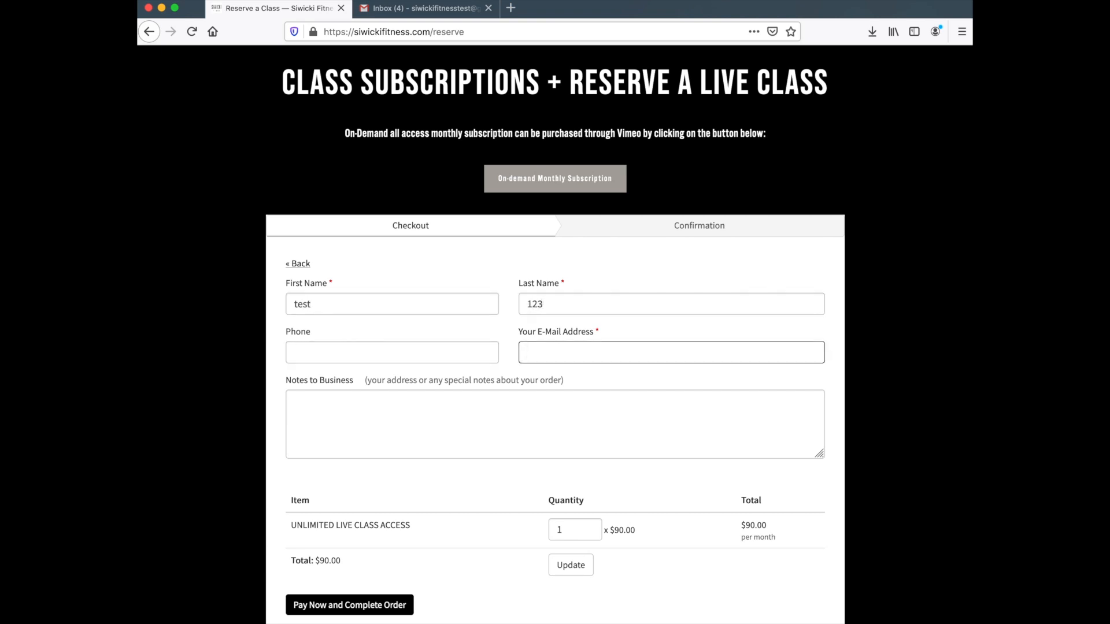
type("siwic")
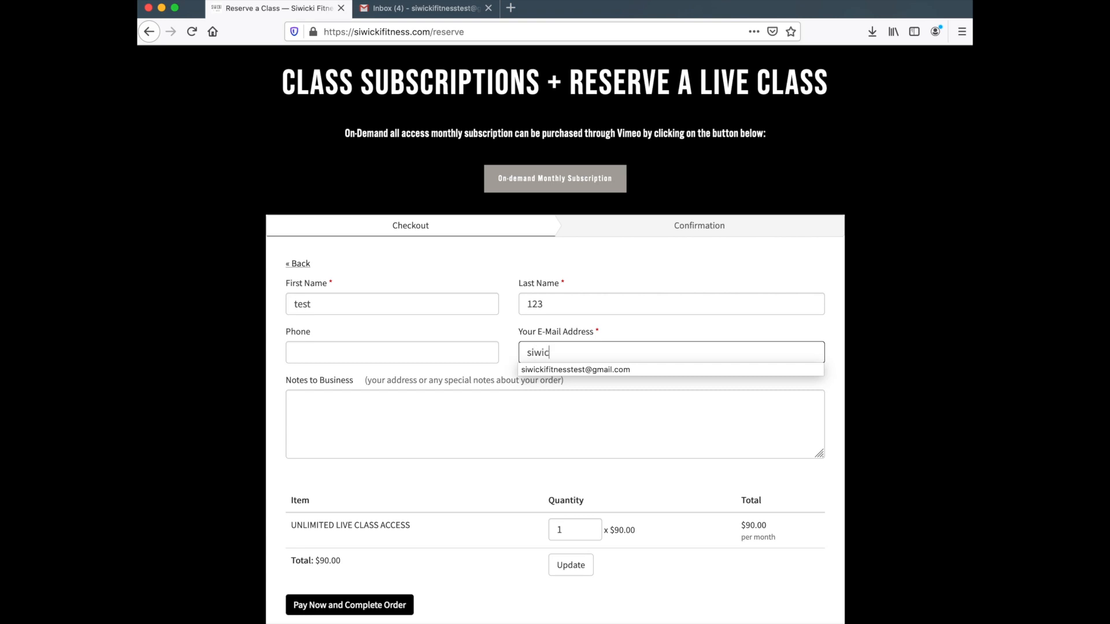
type("kifit")
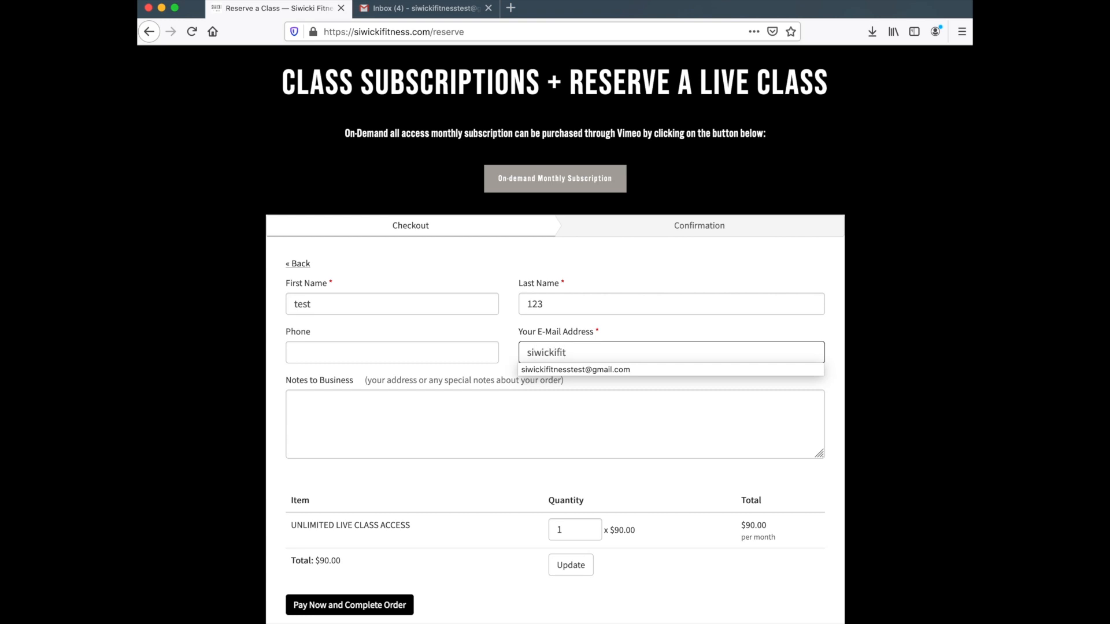
type("ness")
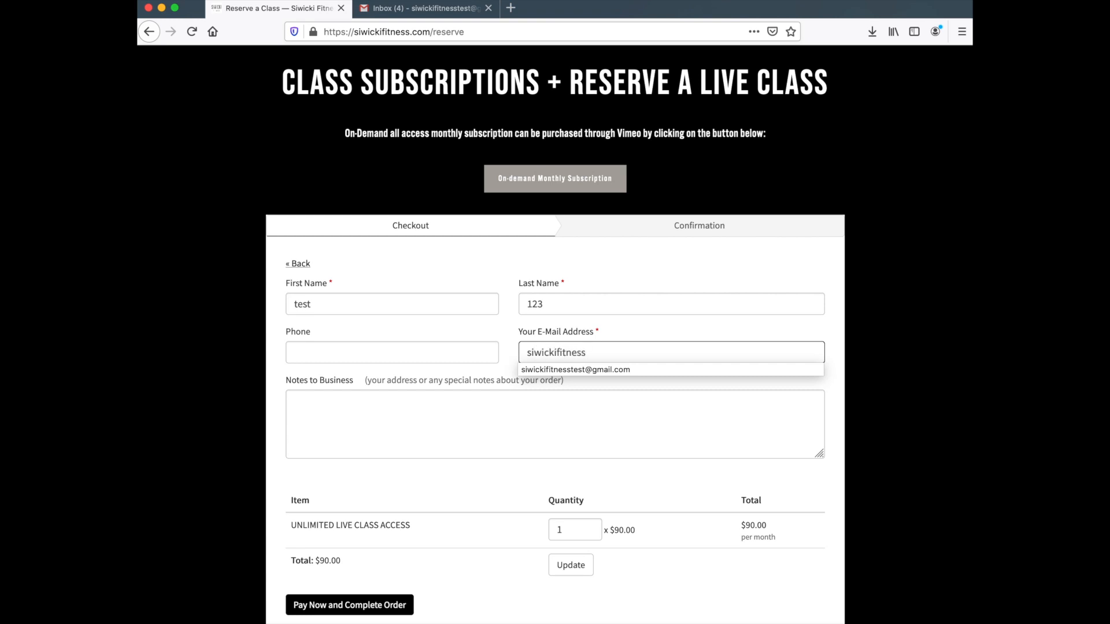
left_click(575, 369)
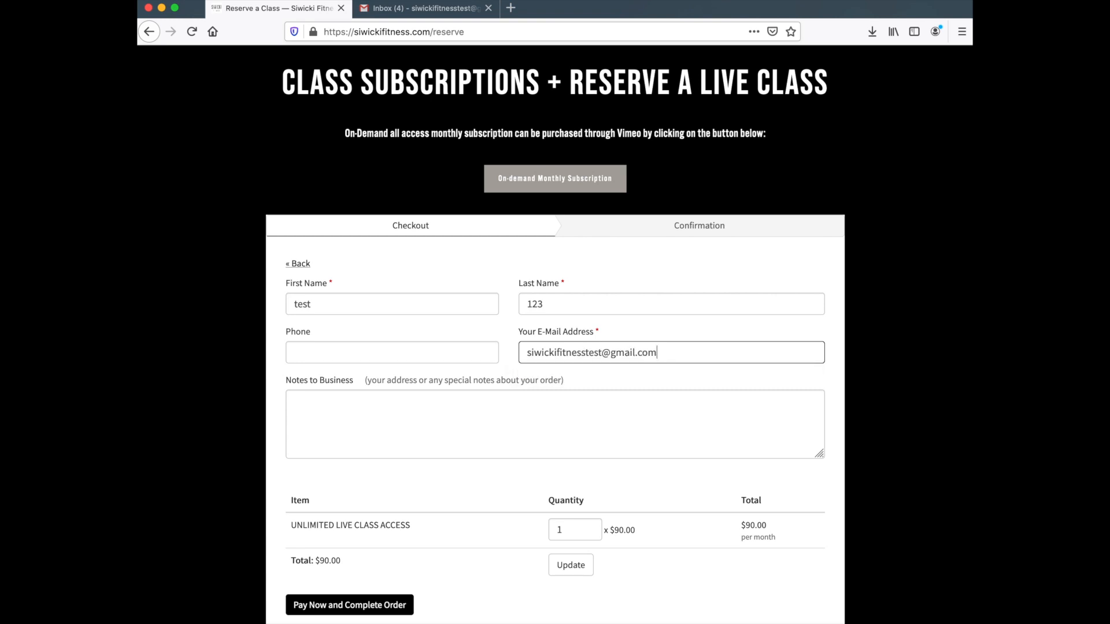
mouse_move(345, 599)
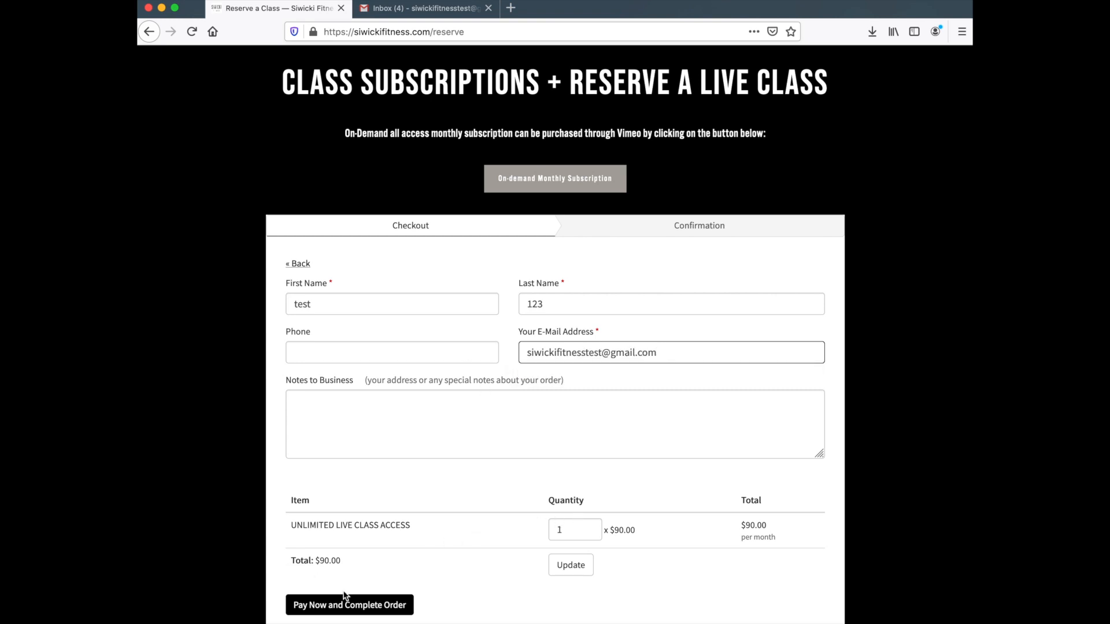
Continue from contact details to billing and submit the $90.00 order form.
left_click(346, 604)
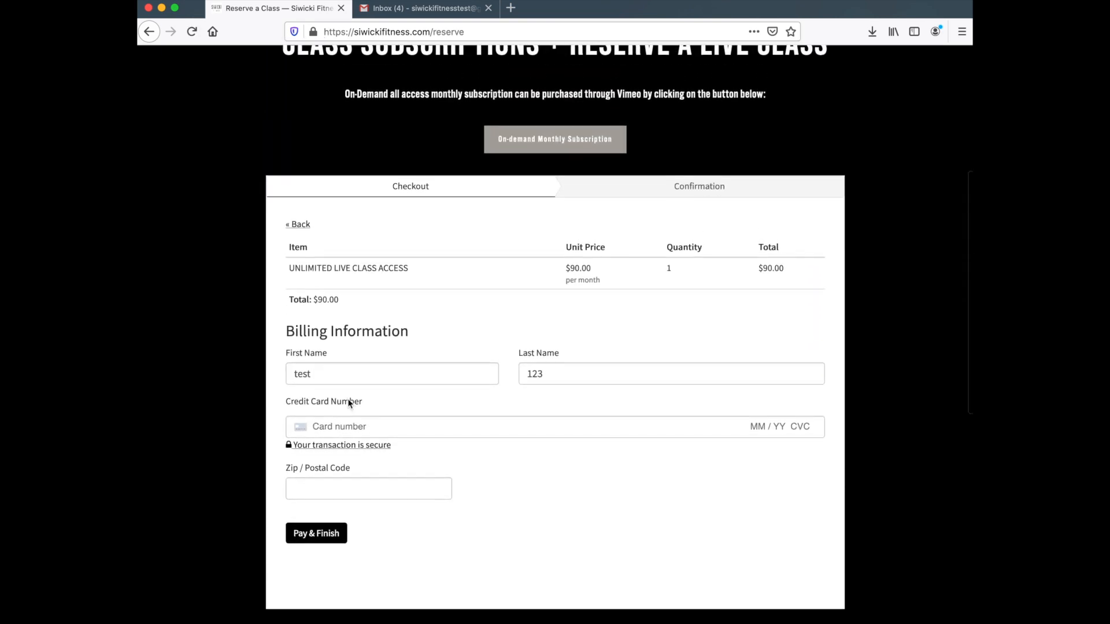
scroll("down", 3)
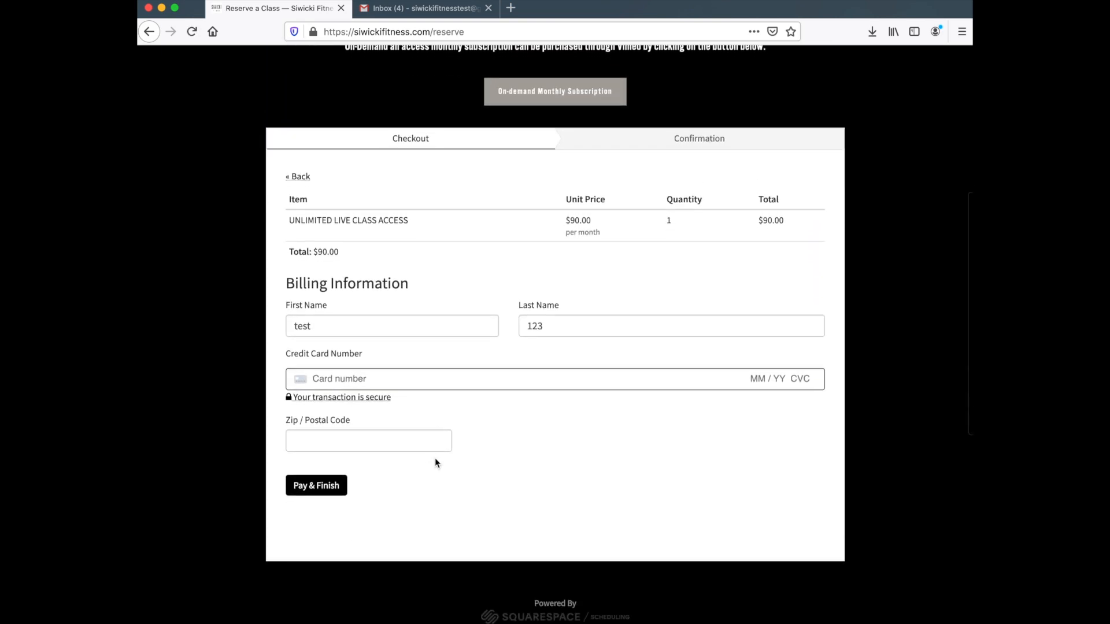
mouse_move(254, 274)
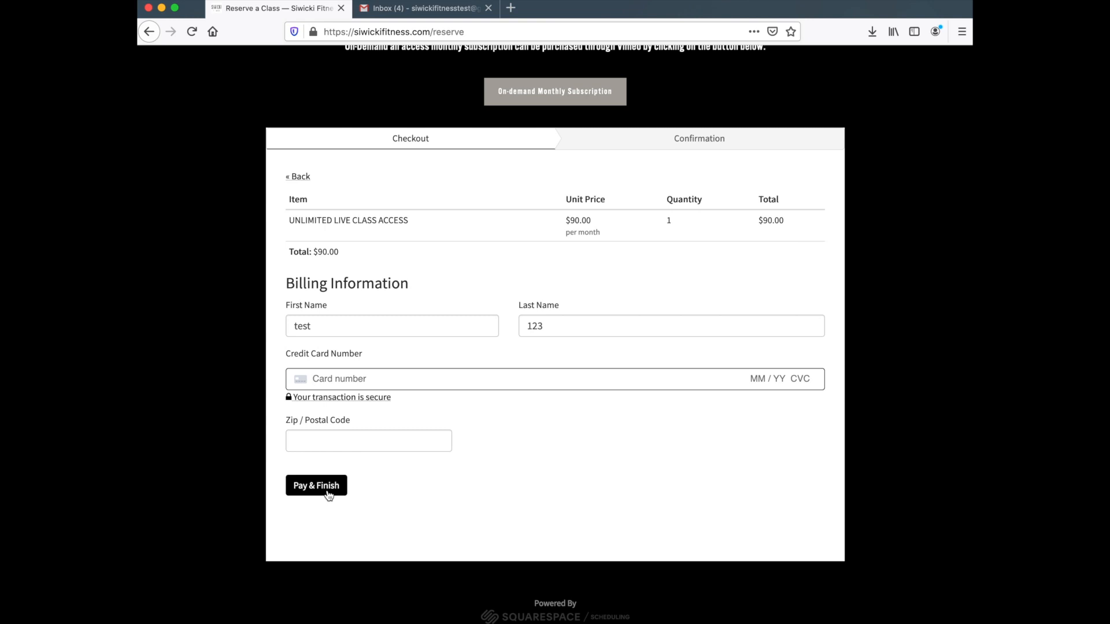
left_click(339, 378)
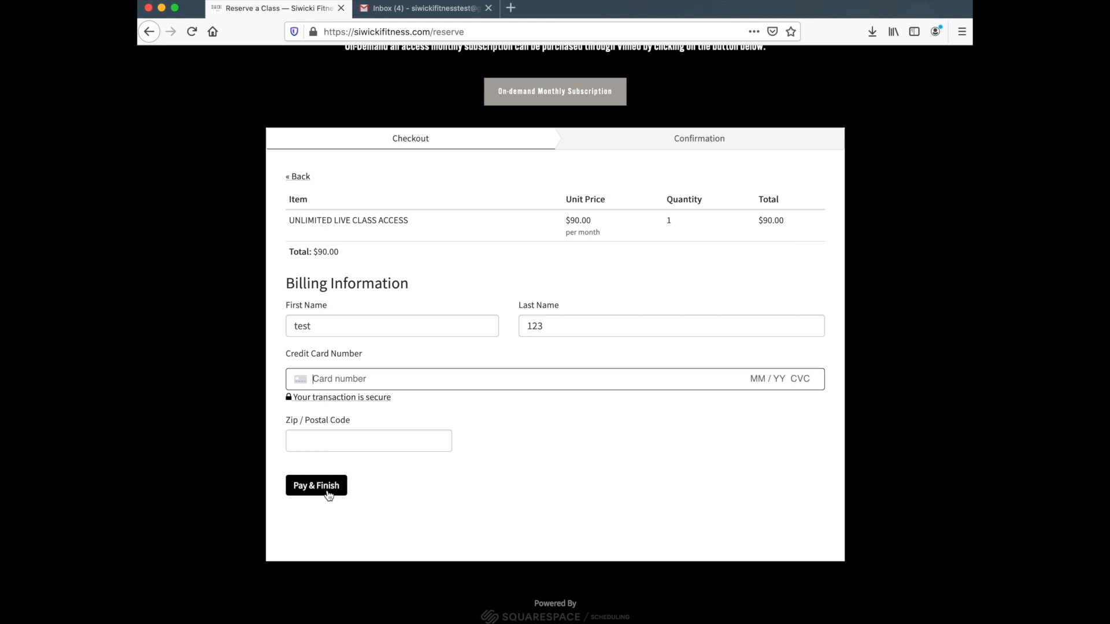
Pay for the subscription, review the receipt with code 6B3FFC5B, and start scheduling.
left_click(316, 485)
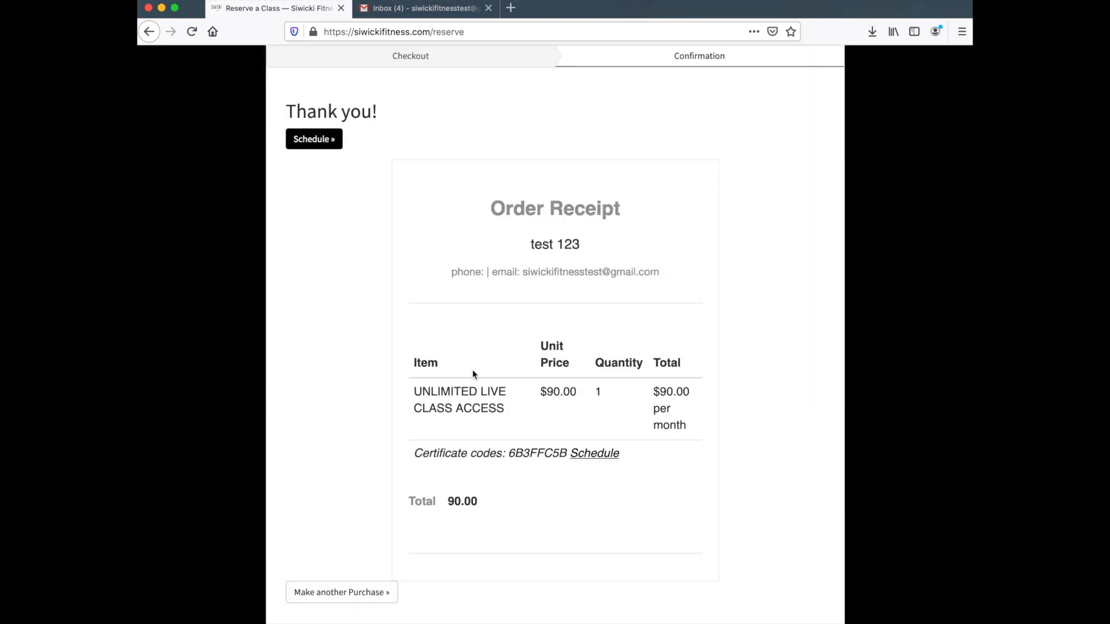
mouse_move(552, 261)
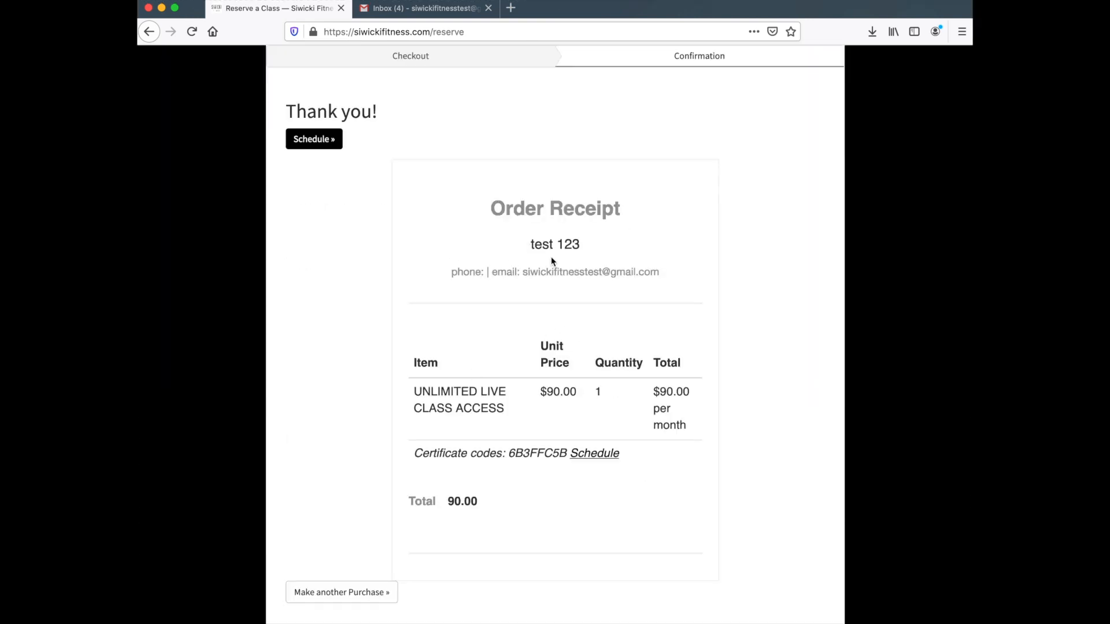
scroll("down", 3)
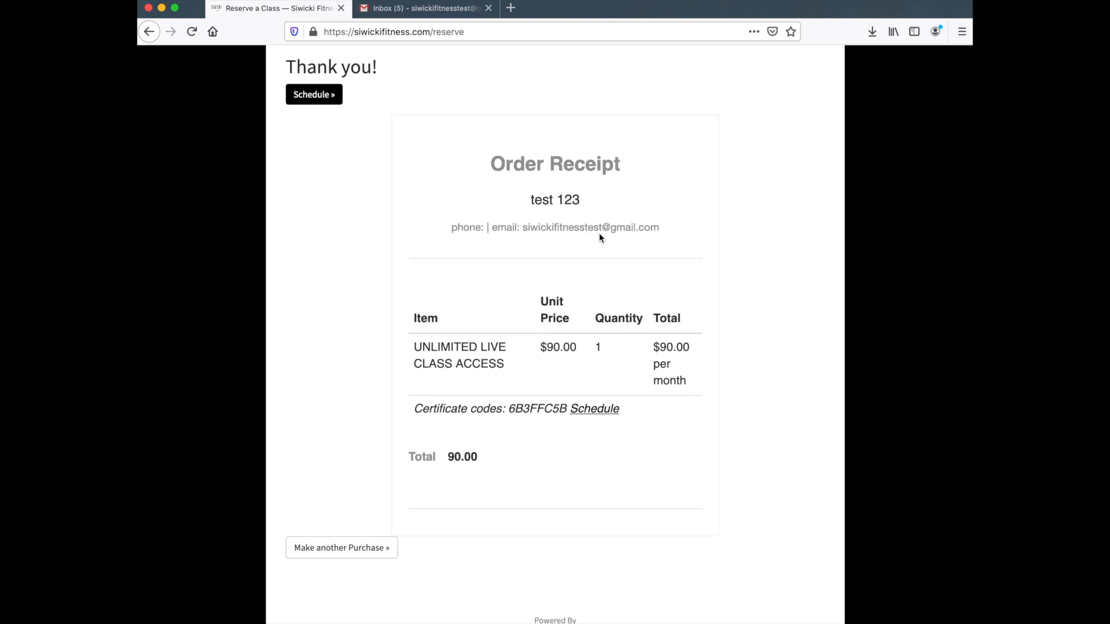
scroll("down", 3)
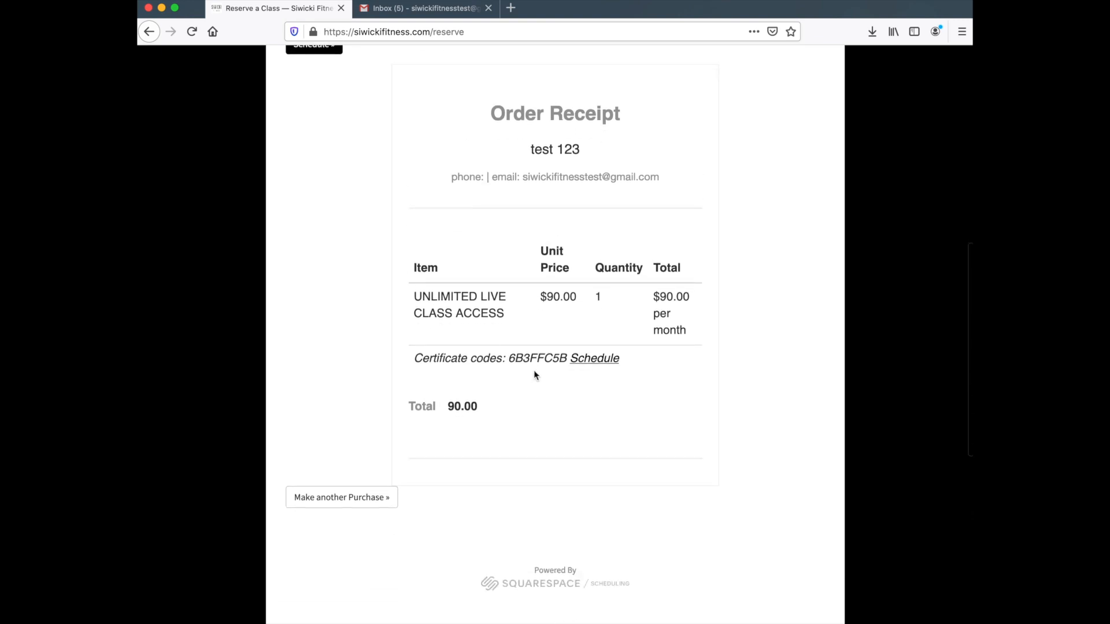
mouse_move(469, 336)
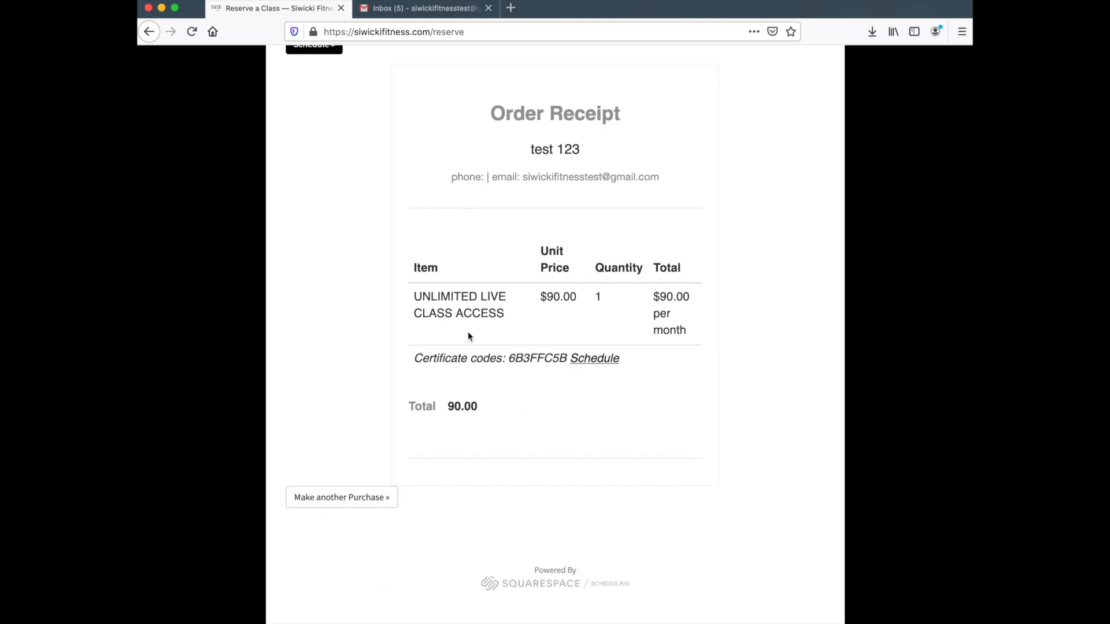
mouse_move(524, 312)
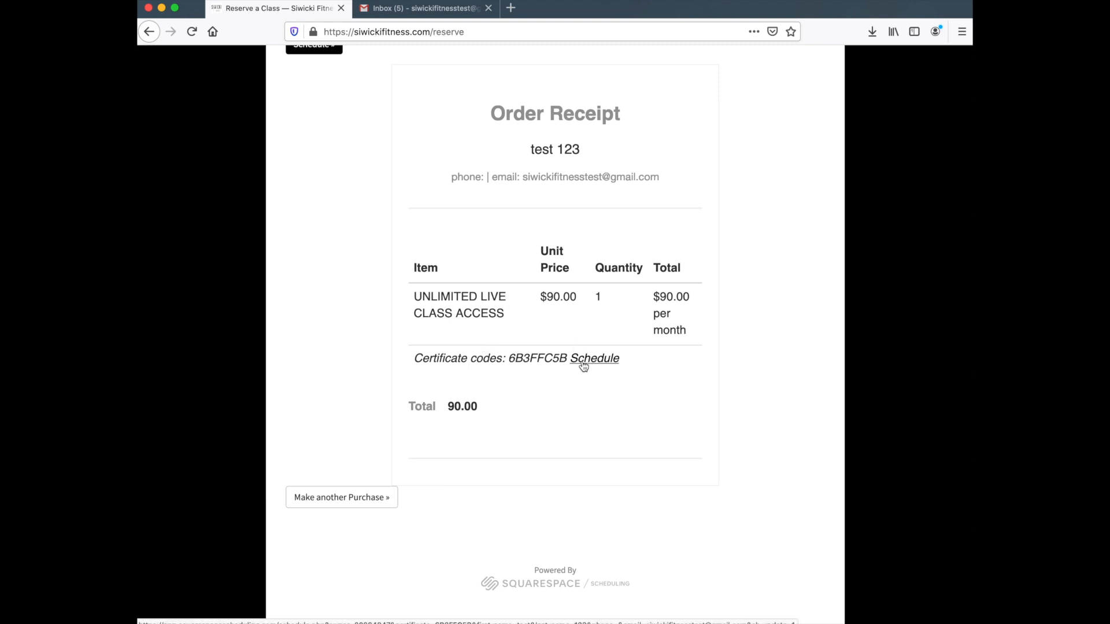
left_click(595, 359)
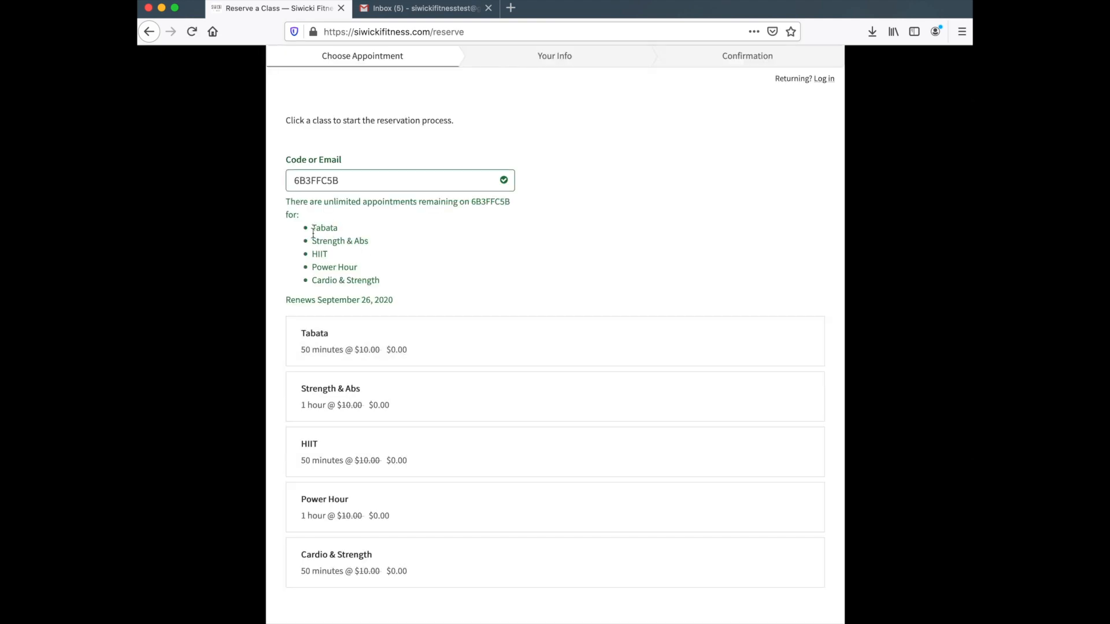
mouse_move(355, 231)
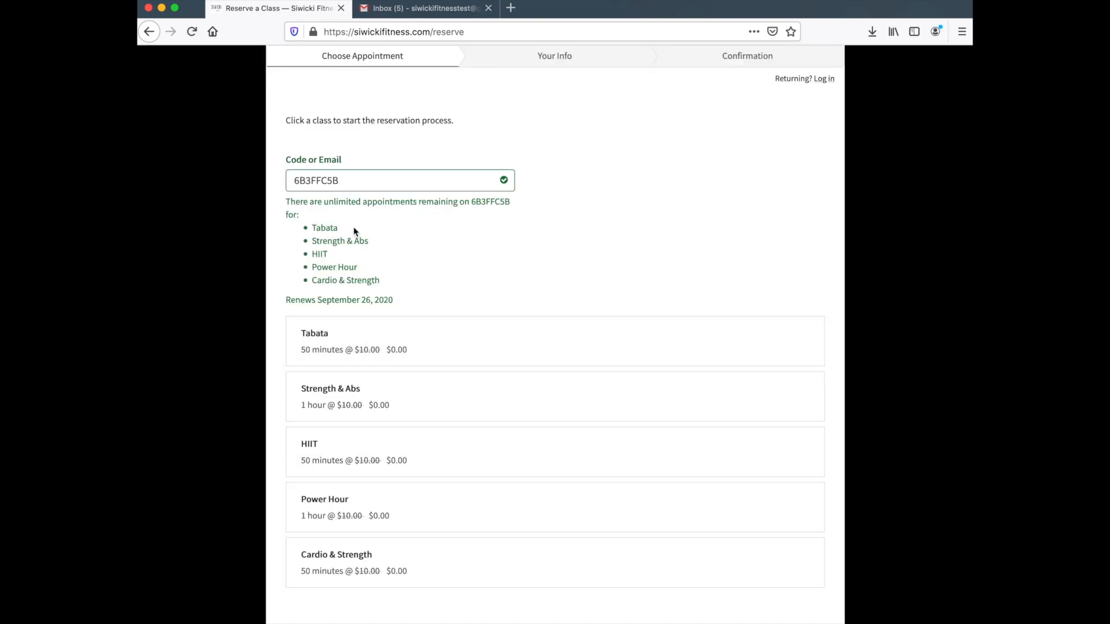
mouse_move(385, 225)
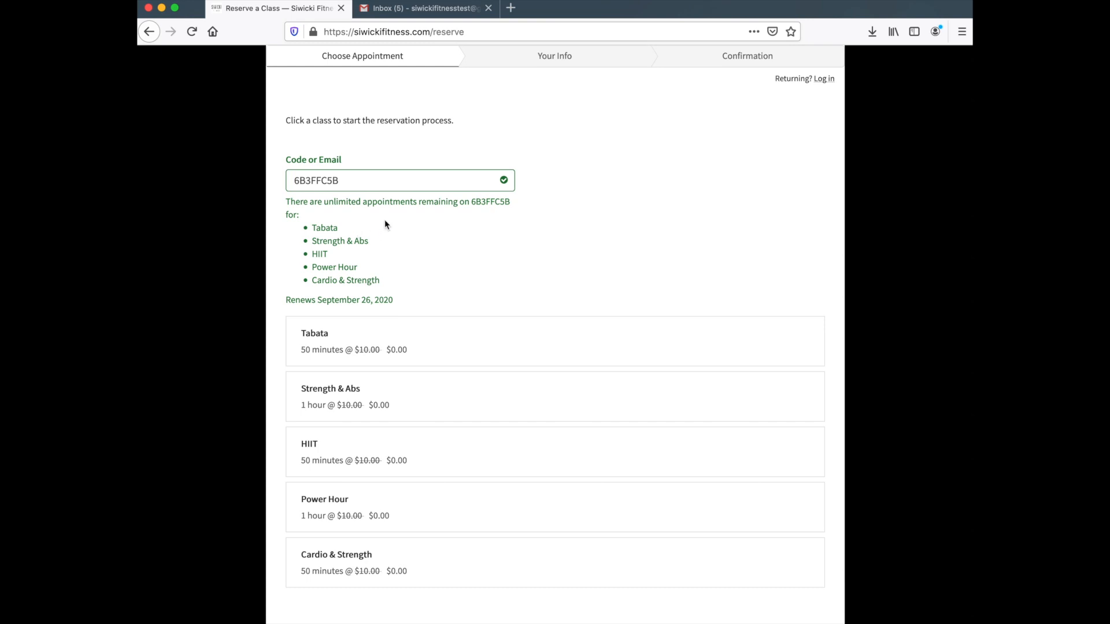
mouse_move(350, 256)
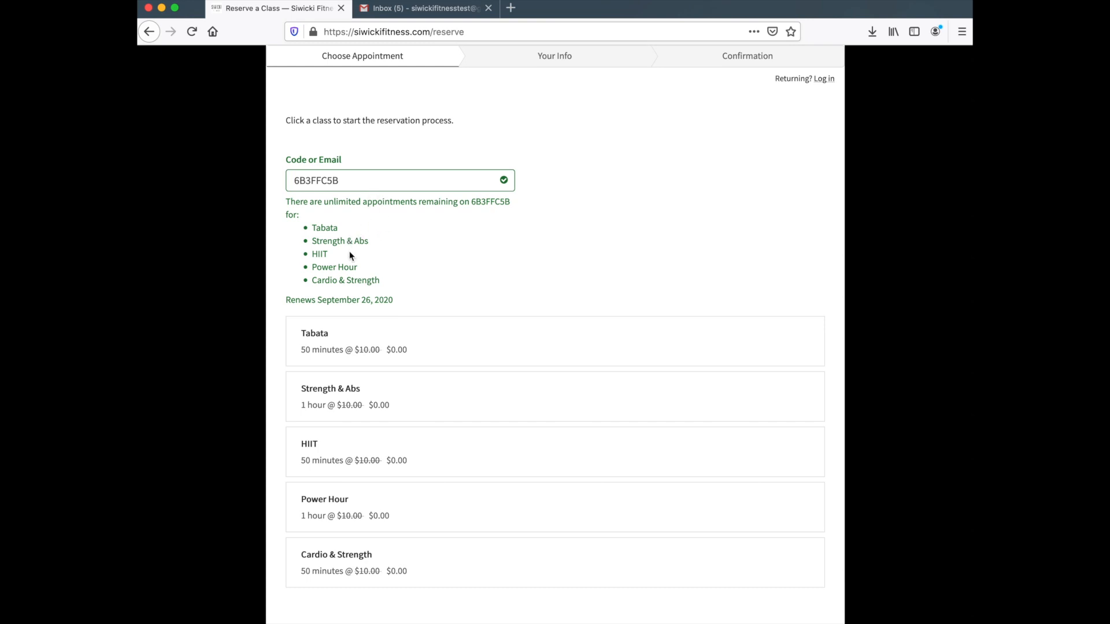
mouse_move(343, 279)
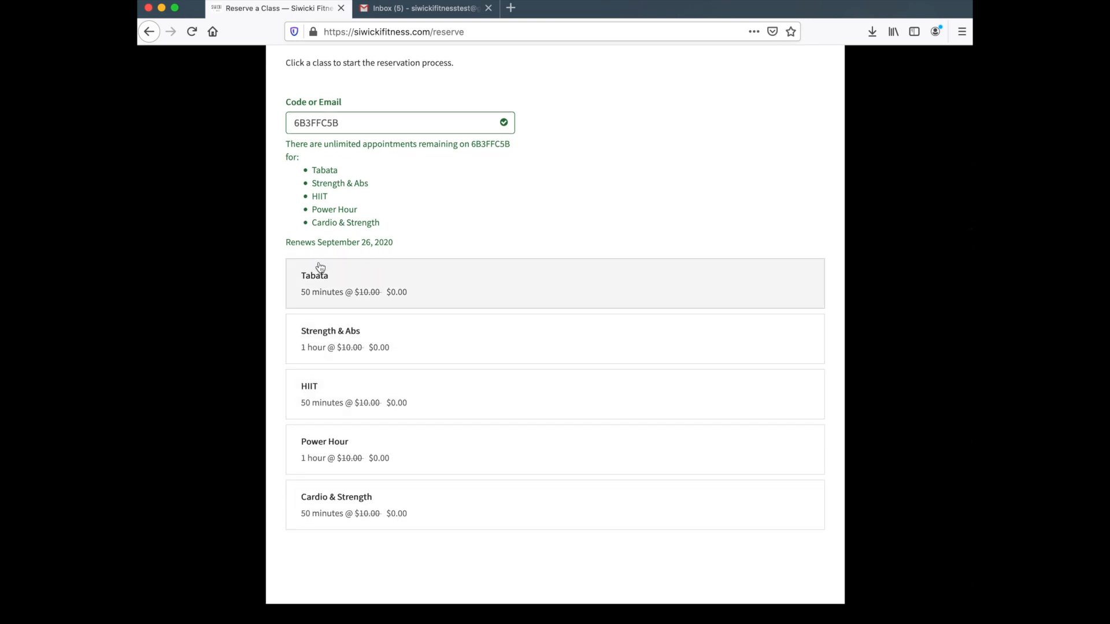
Select the Tabata class card to show its August 2020 calendar.
left_click(314, 284)
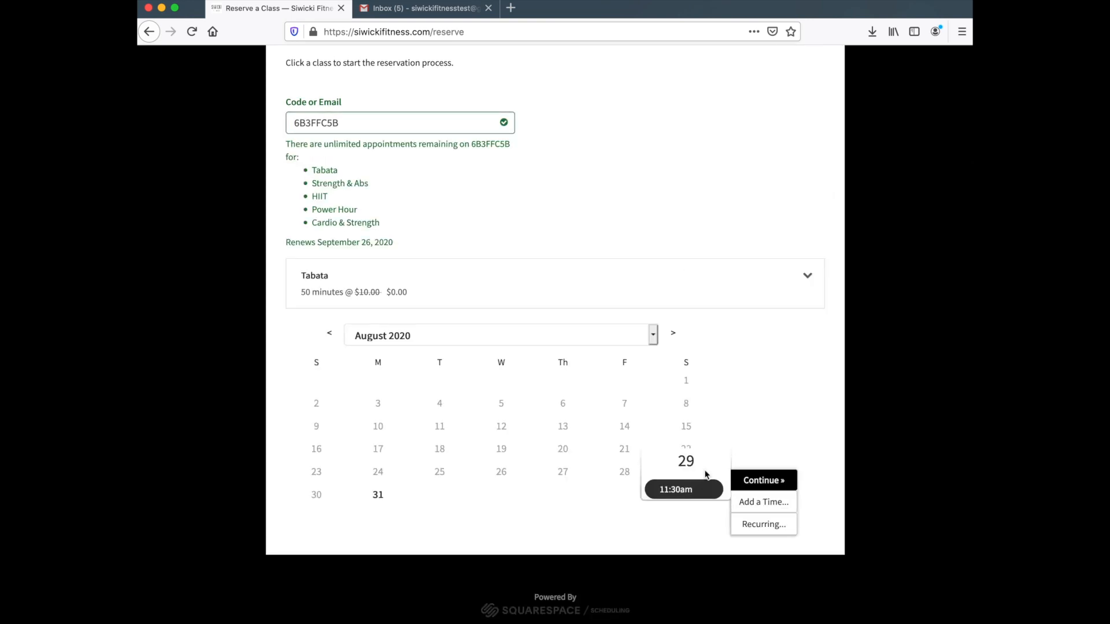
Book the Tabata class for 11:30am on August 29, 2020.
left_click(763, 480)
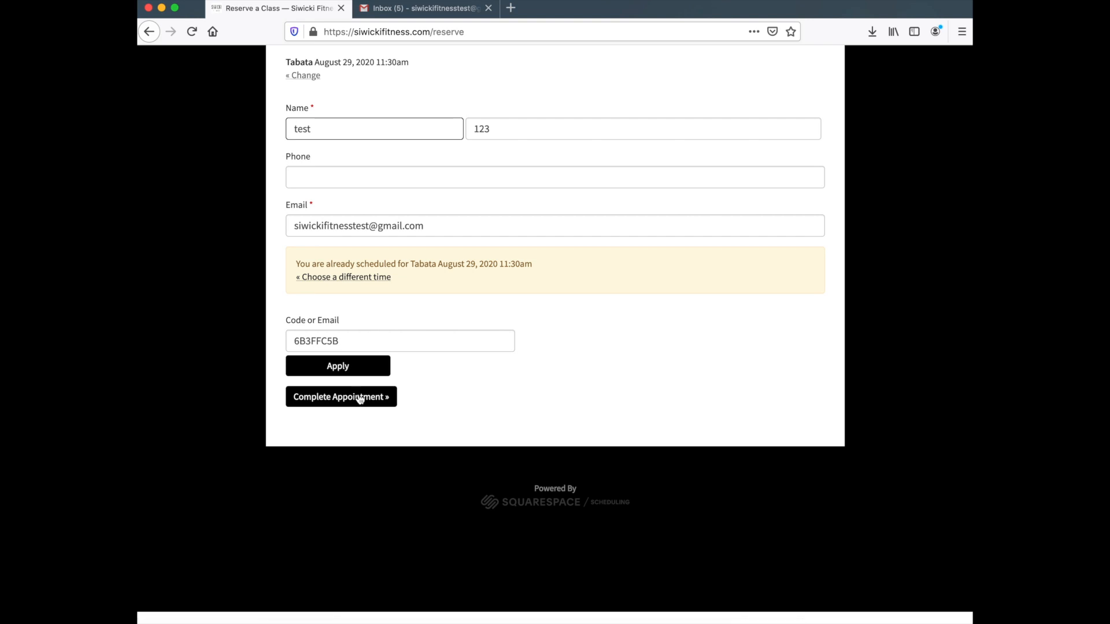
left_click(341, 396)
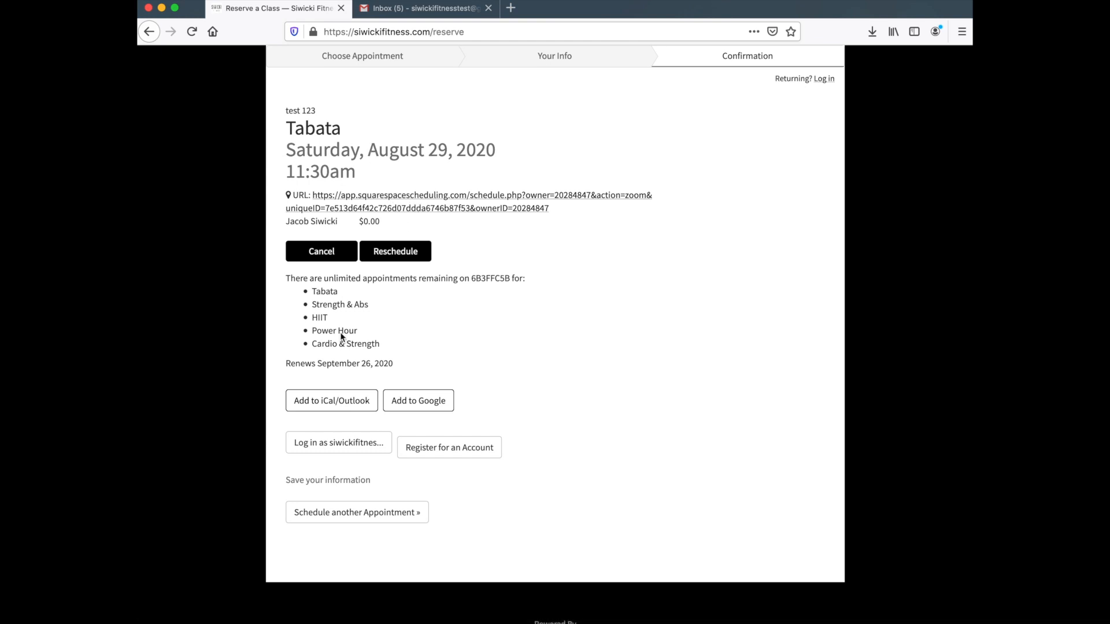
mouse_move(391, 393)
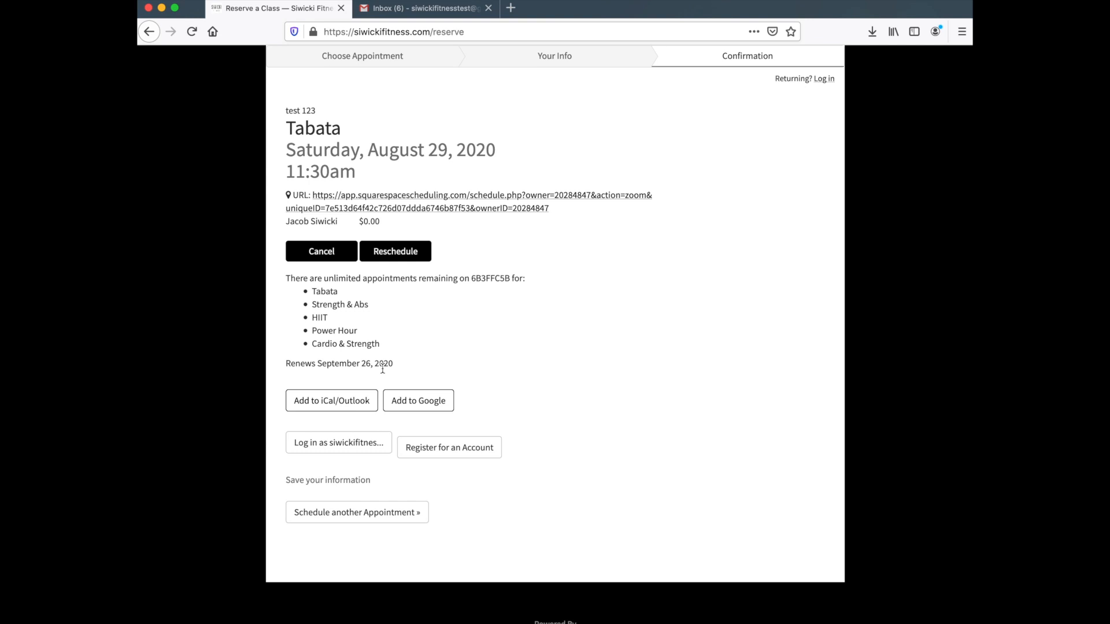
mouse_move(371, 366)
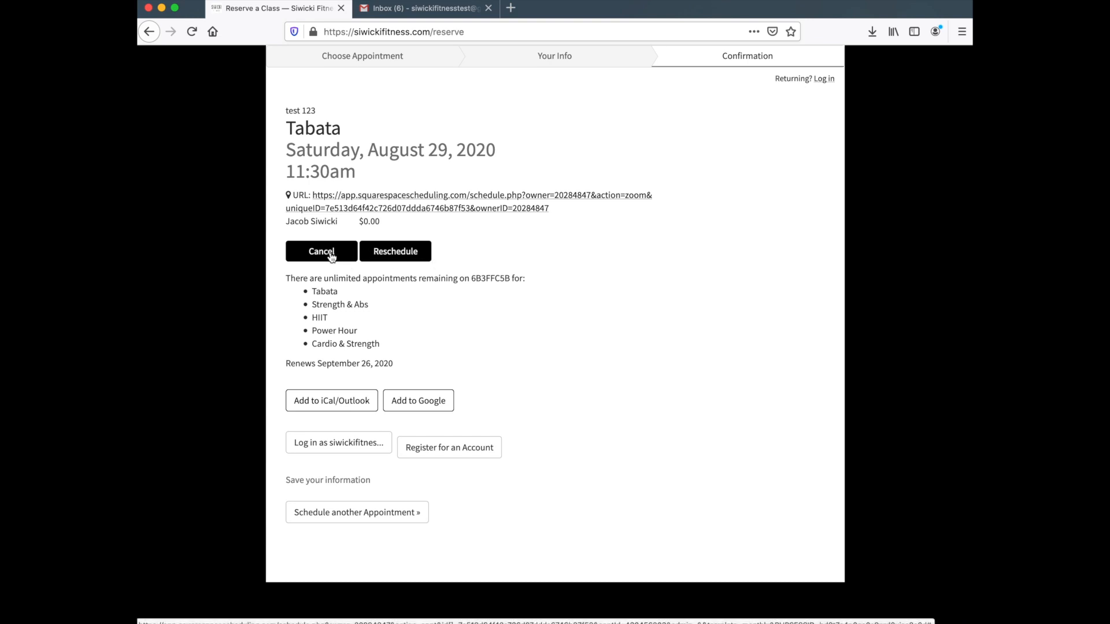
mouse_move(476, 417)
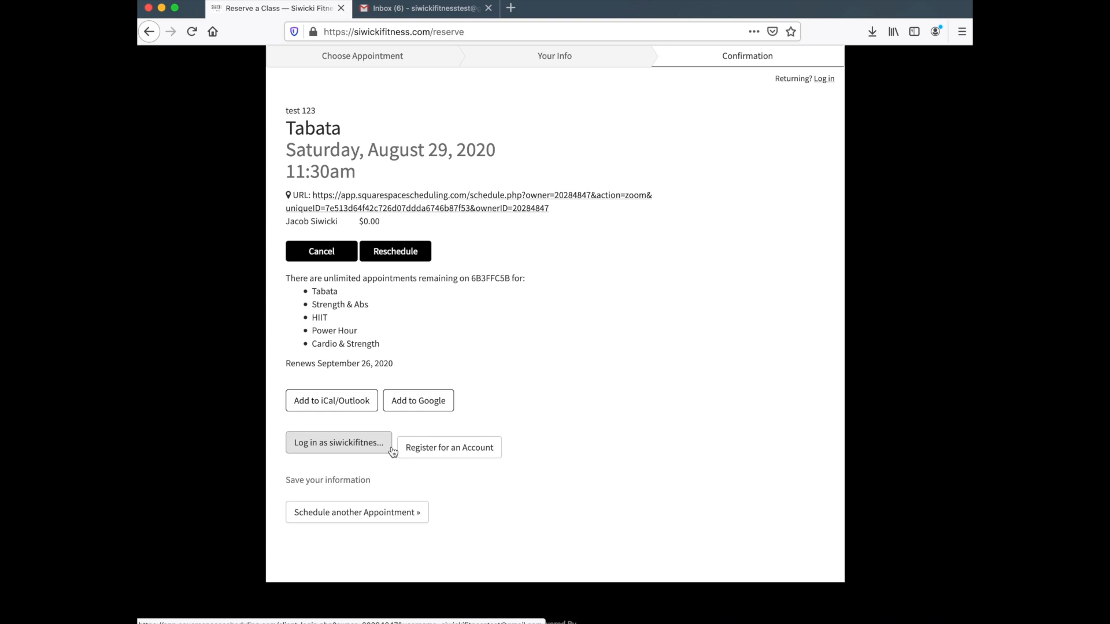
mouse_move(473, 416)
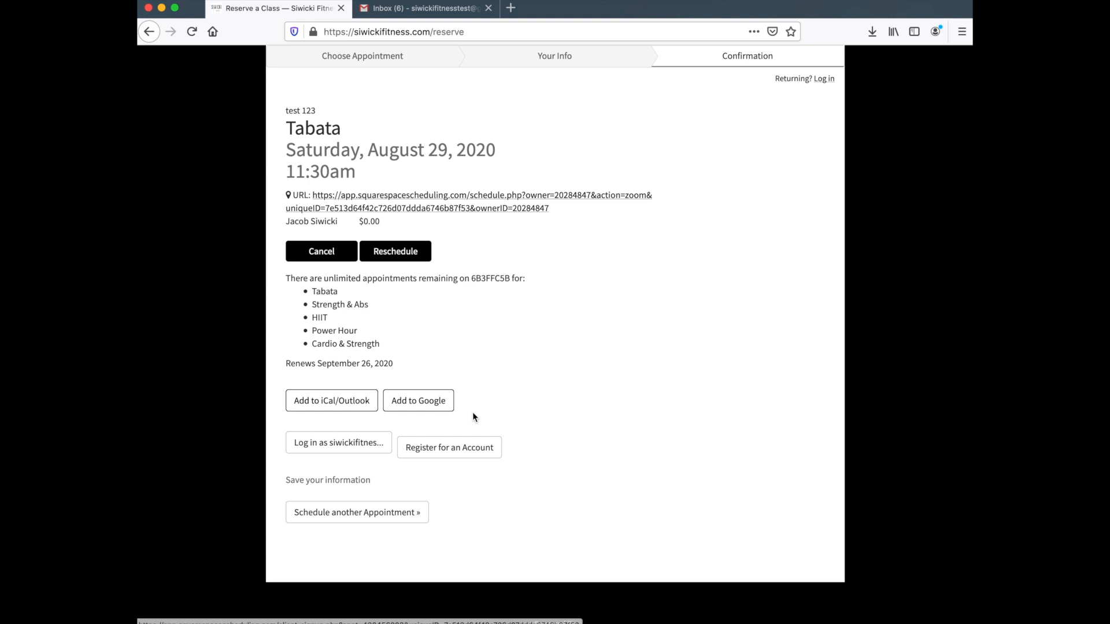
mouse_move(493, 389)
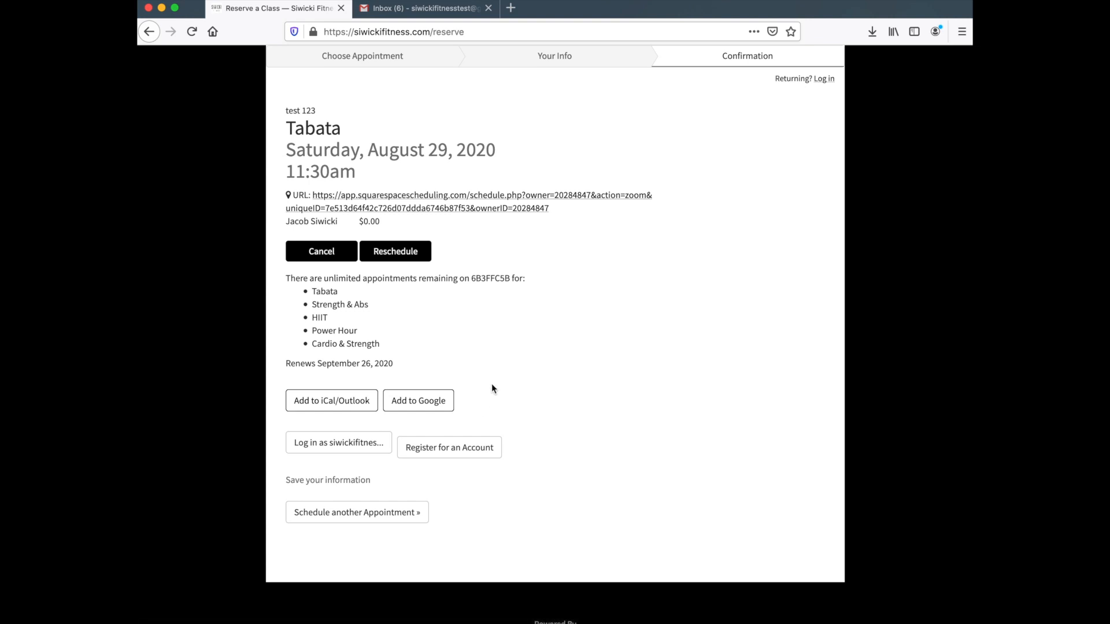
mouse_move(506, 346)
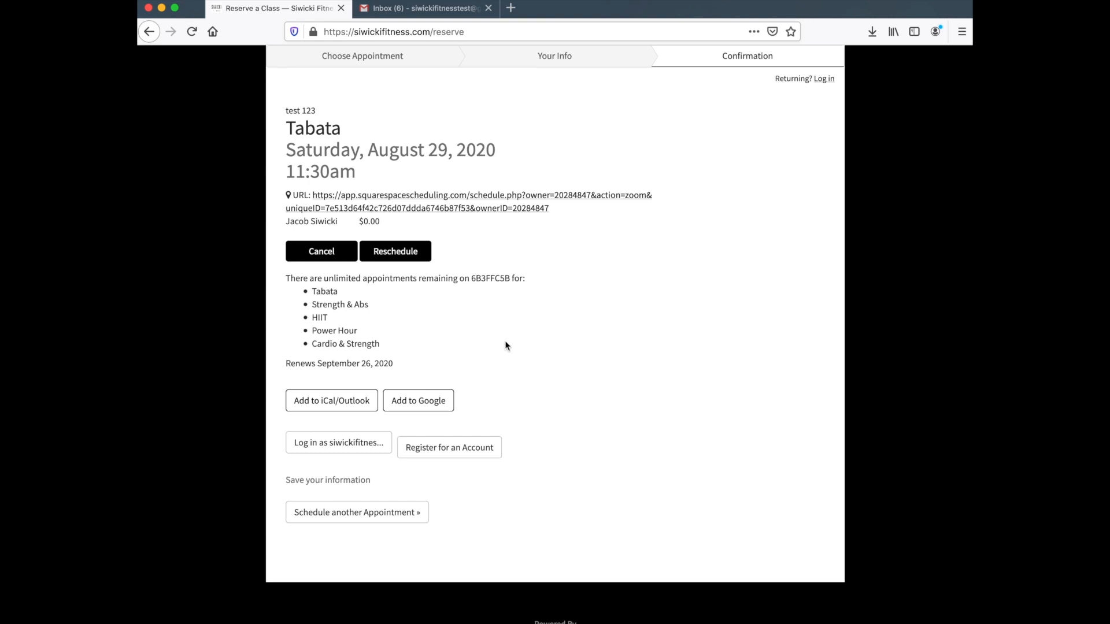
left_click(426, 9)
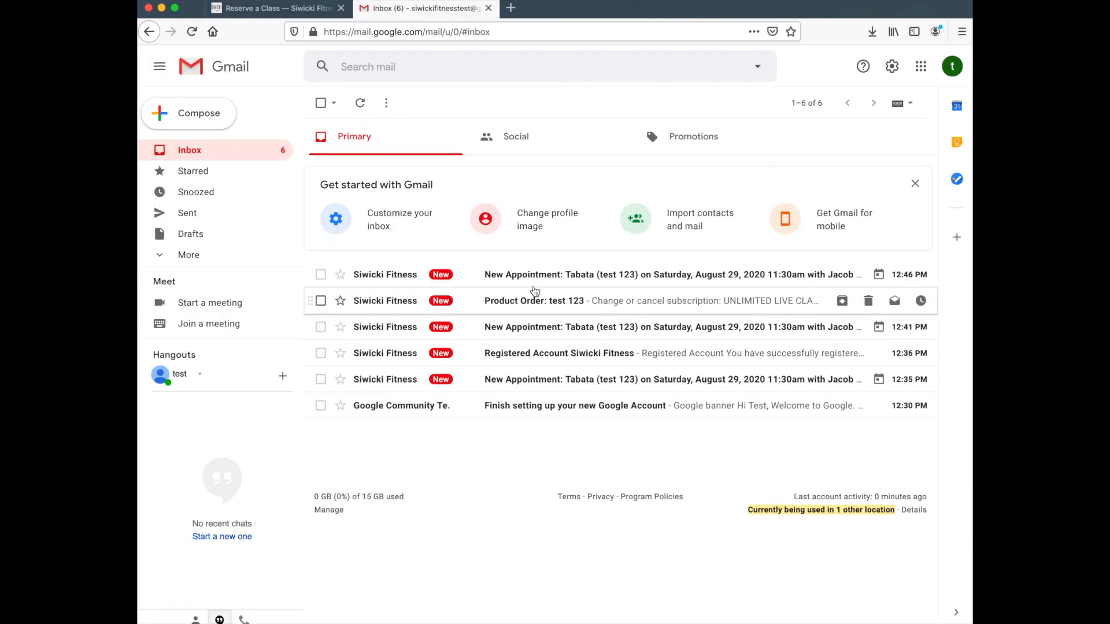
mouse_move(544, 310)
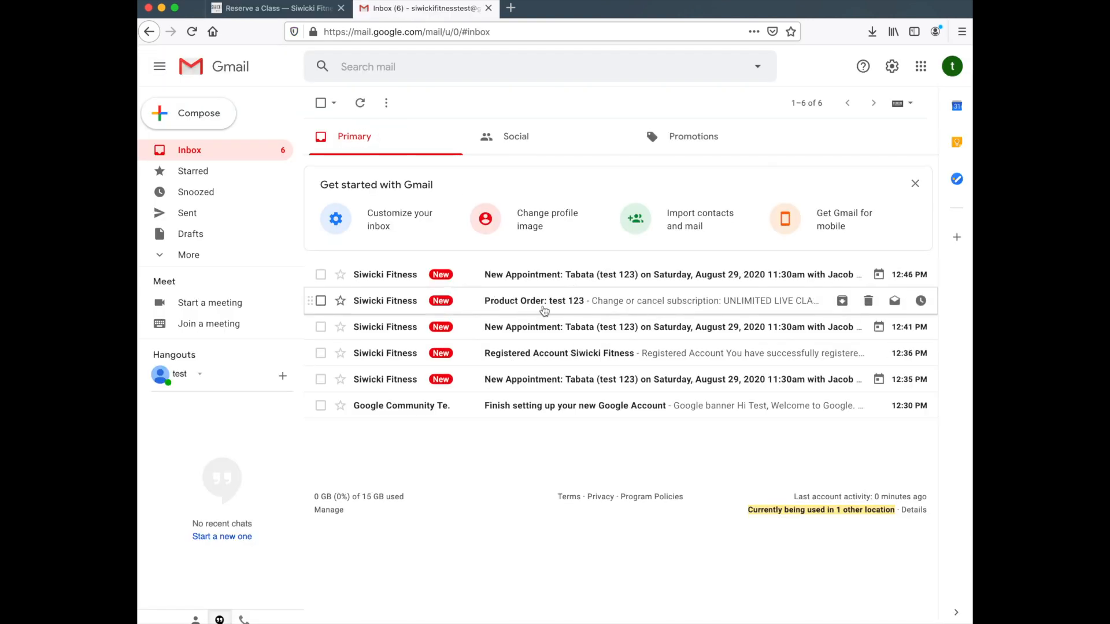
left_click(544, 300)
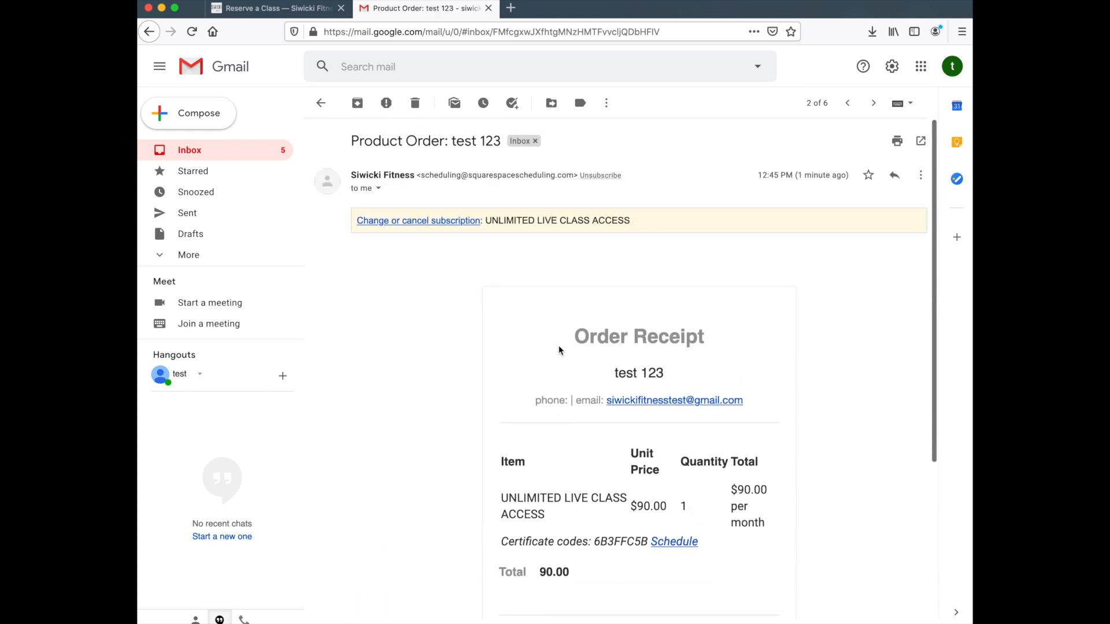
scroll("down", 3)
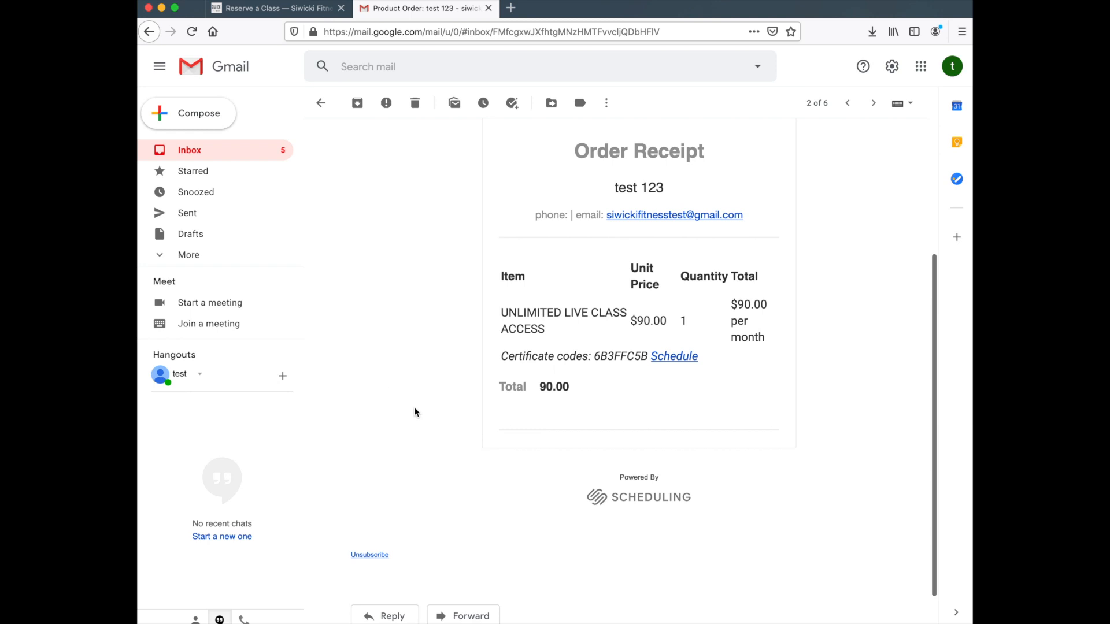
mouse_move(611, 361)
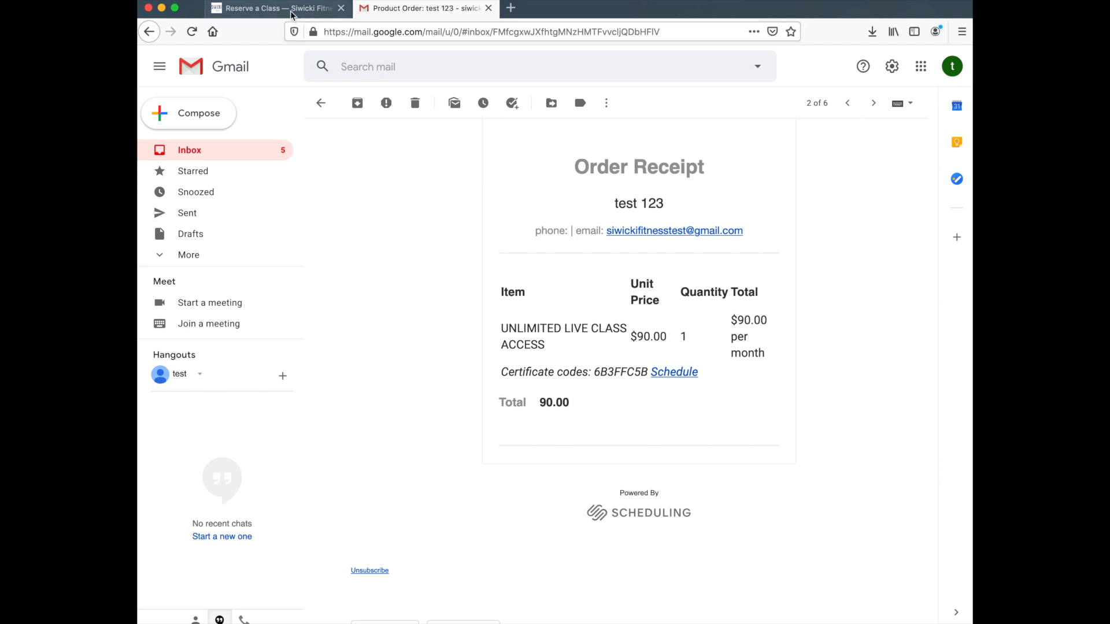
mouse_move(292, 13)
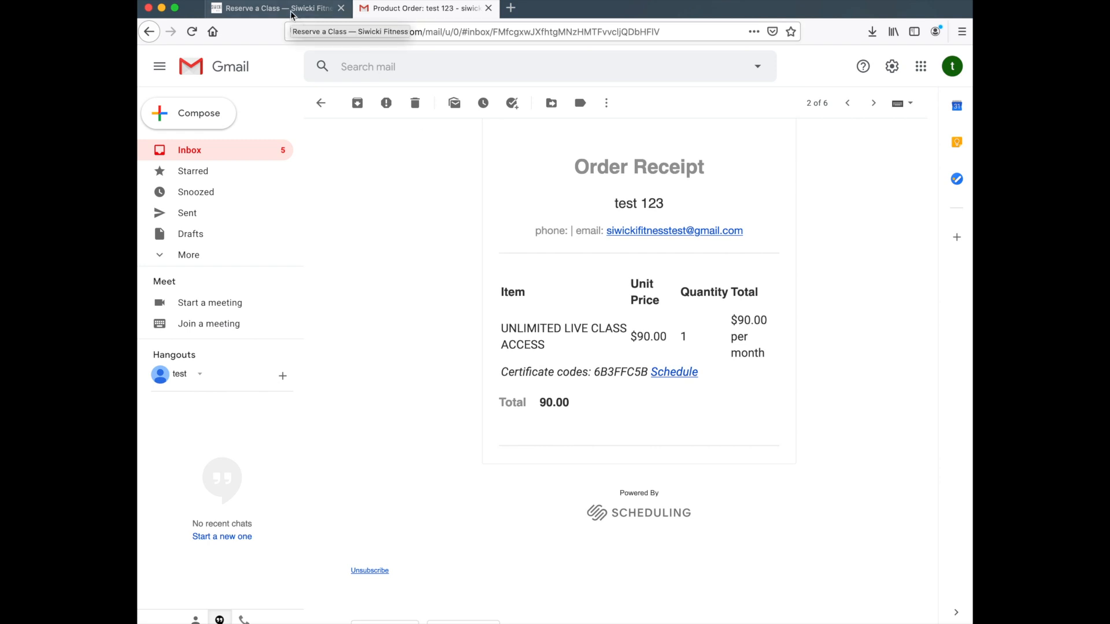
Open the Tabata Zoom join link, cancel the Zoom launch, and return to the confirmation.
left_click(281, 8)
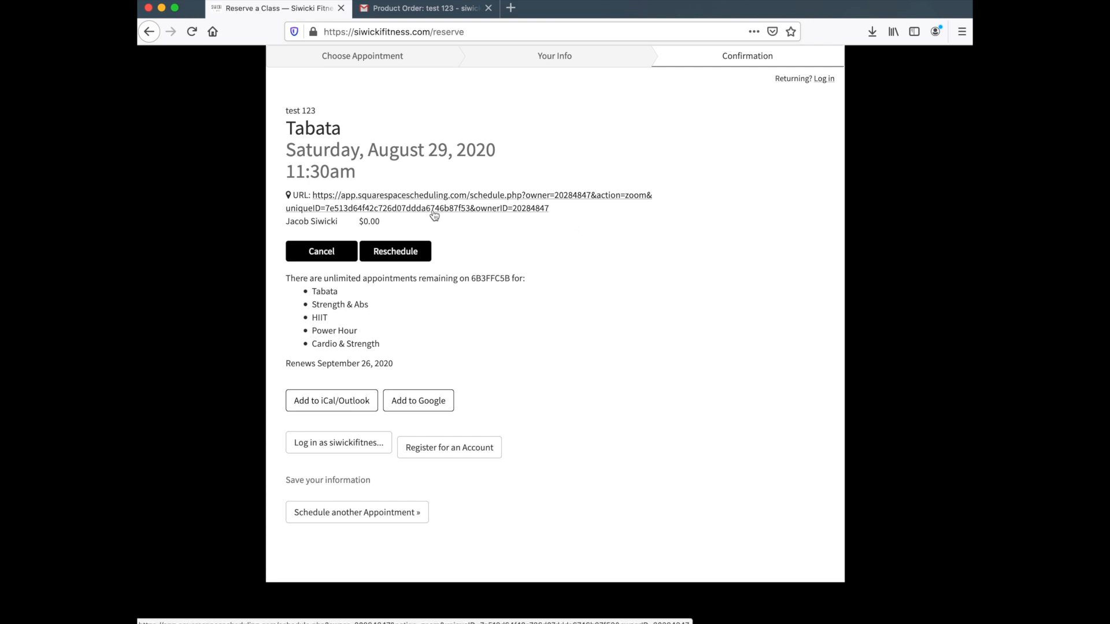
mouse_move(485, 206)
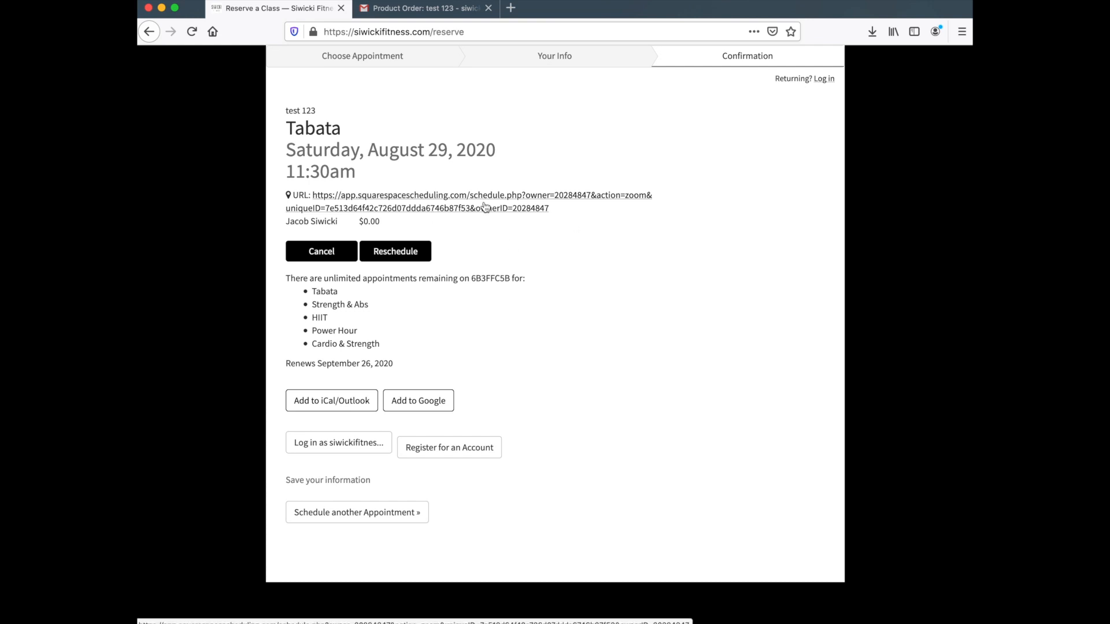
left_click(484, 202)
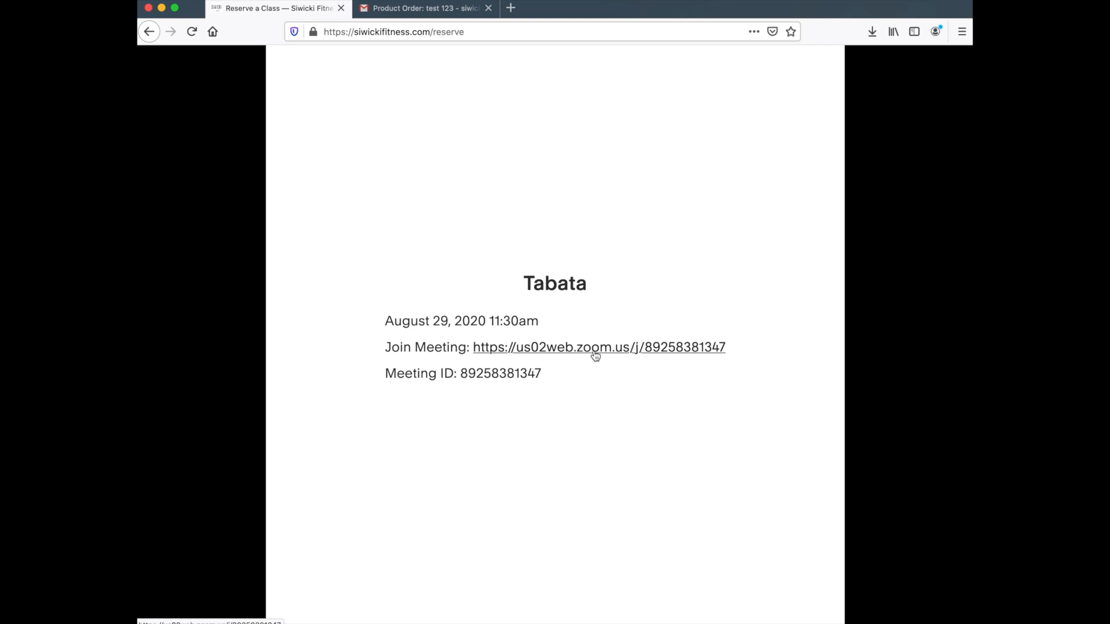
left_click(597, 348)
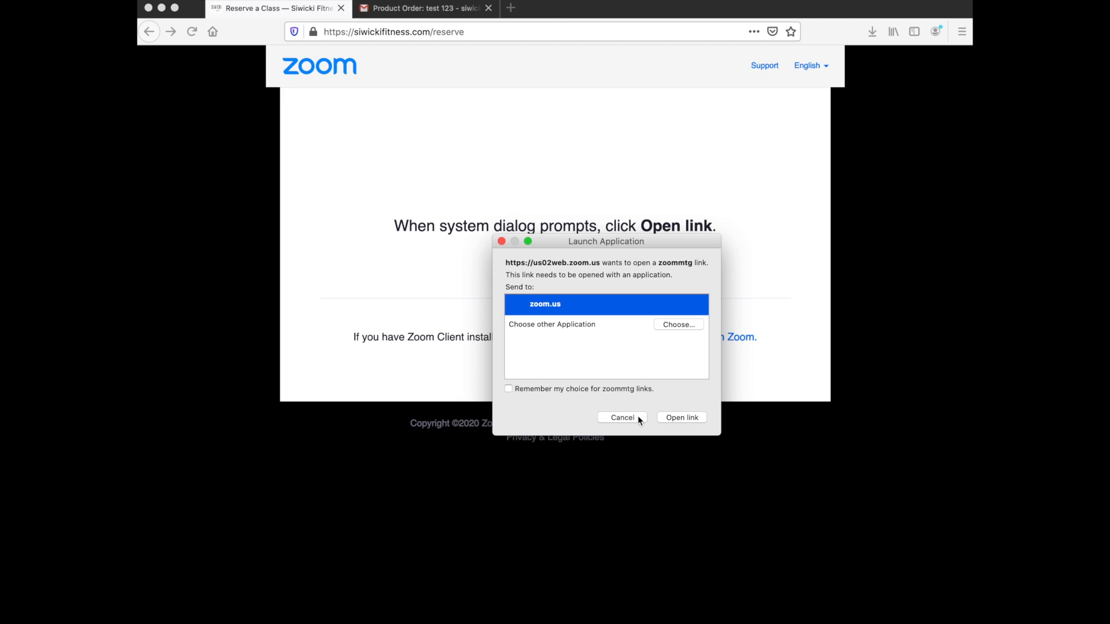
left_click(622, 417)
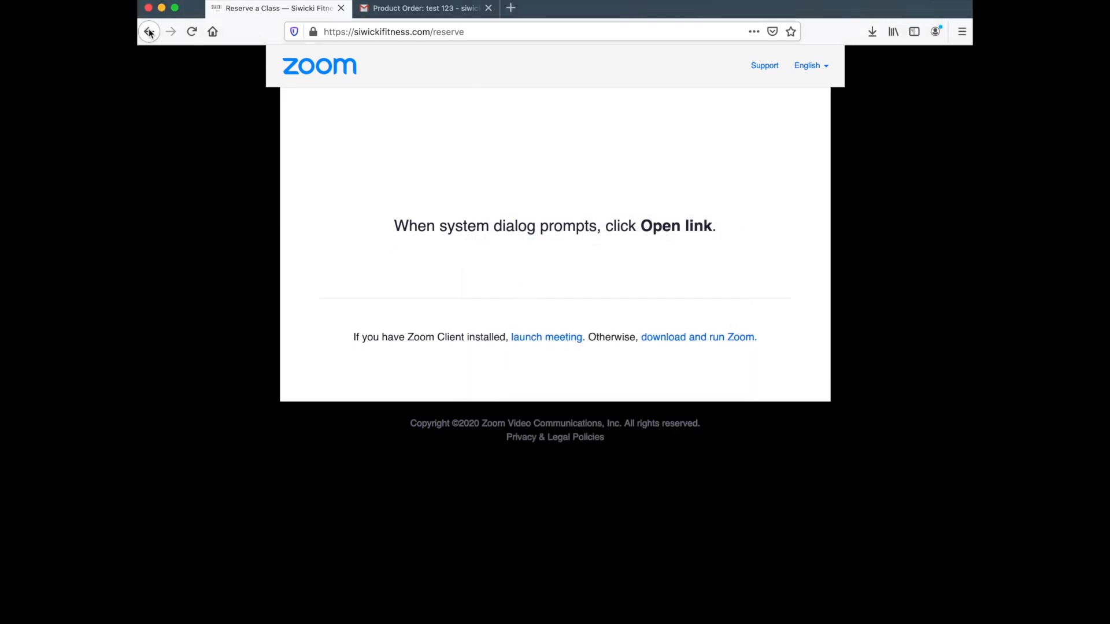
left_click(151, 32)
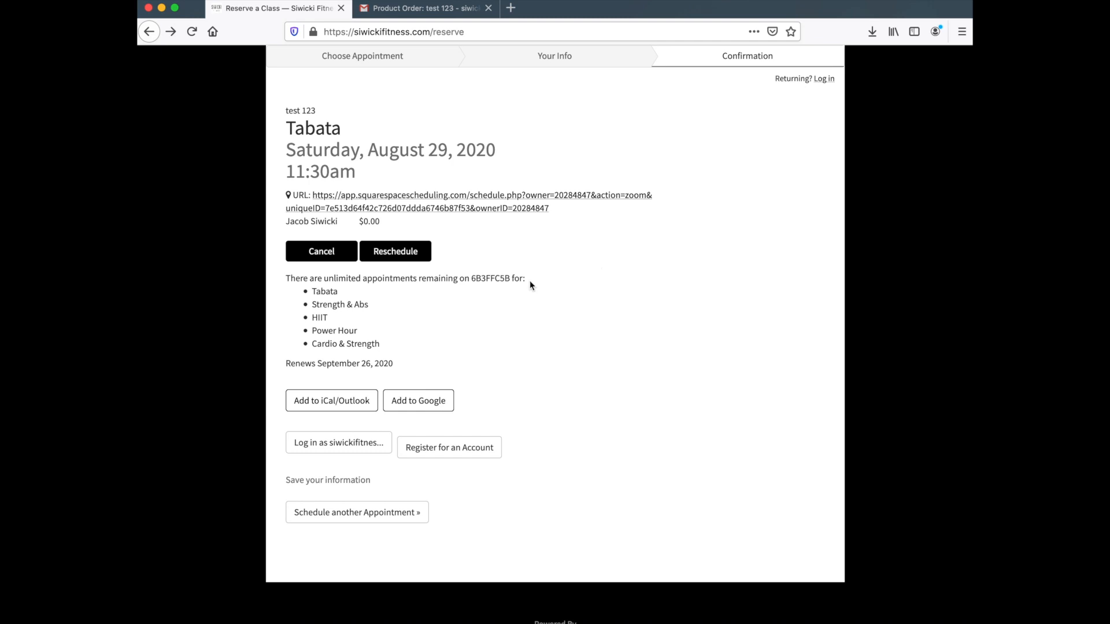
mouse_move(489, 222)
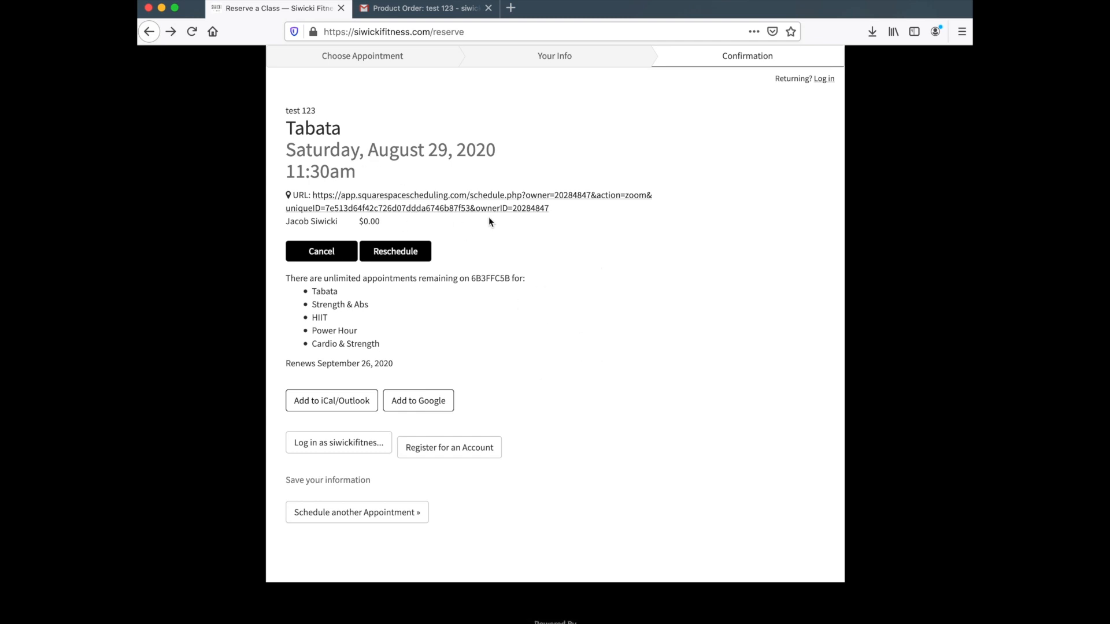